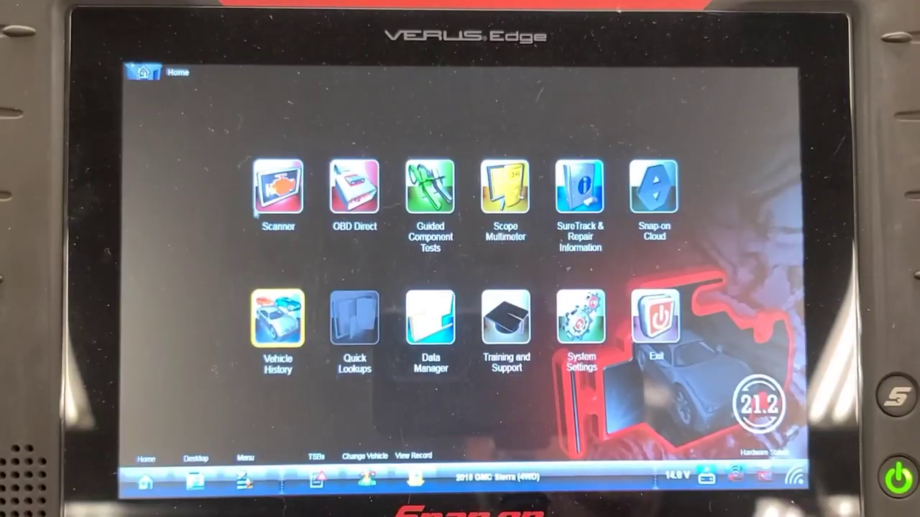
Enter Scanner, confirm the identified 2015 GMC Sierra, and start a Code Scan from the System Menu
left_click(278, 185)
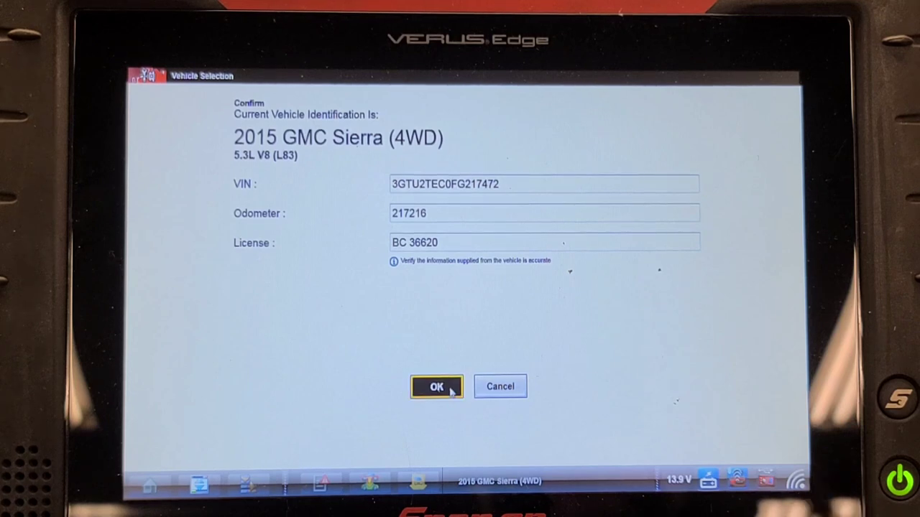
left_click(437, 386)
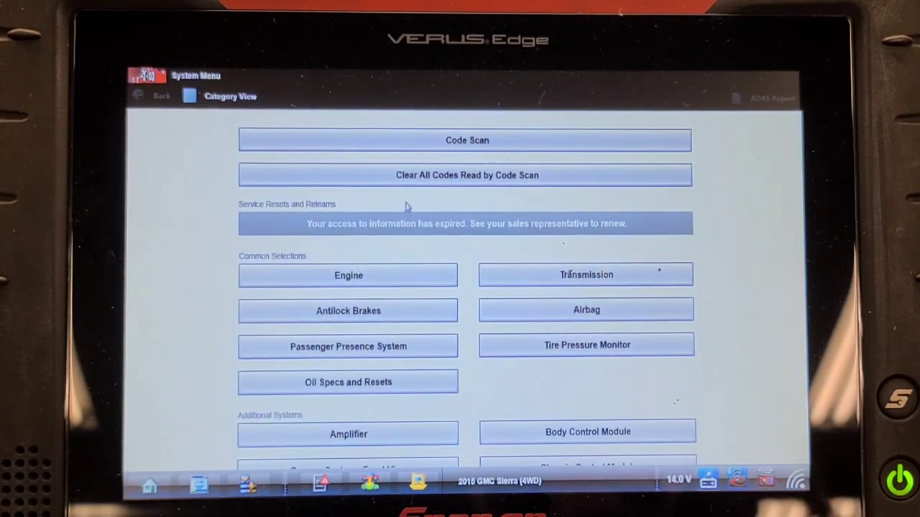
left_click(466, 141)
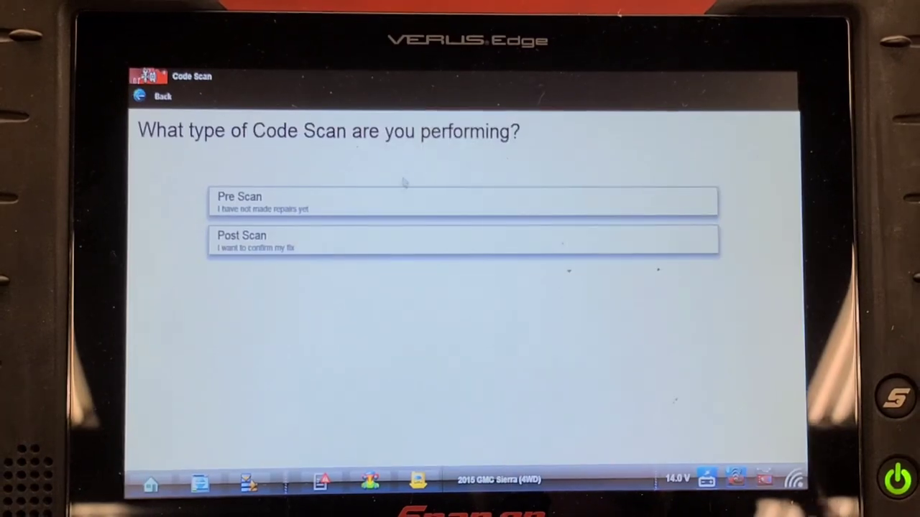
Choose the scan type and scroll the 16-system results, reviewing engine codes P0172, P0300, P0324 and radio B1325
left_click(462, 201)
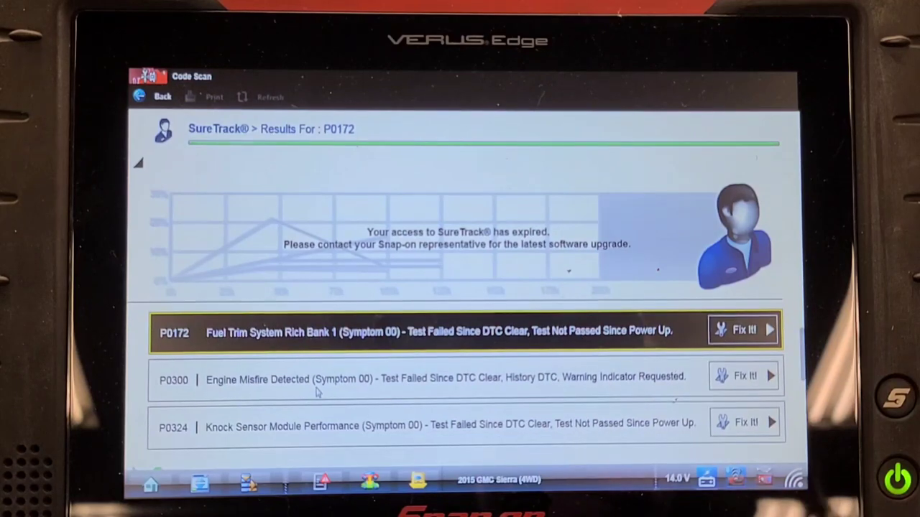
scroll("down", 3)
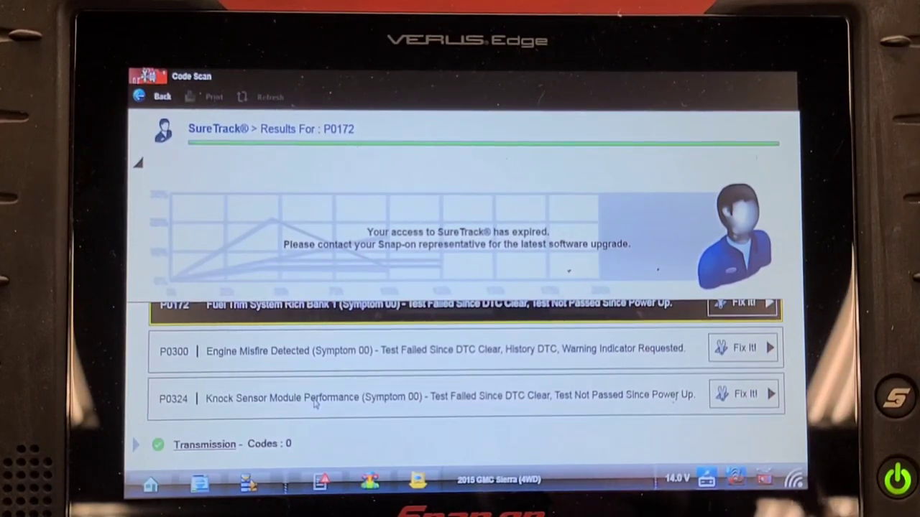
scroll("down", 3)
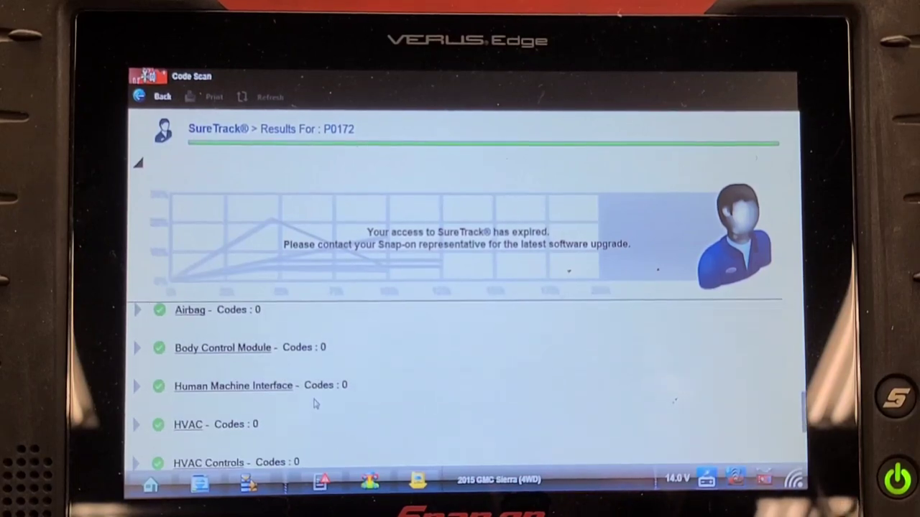
scroll("down", 3)
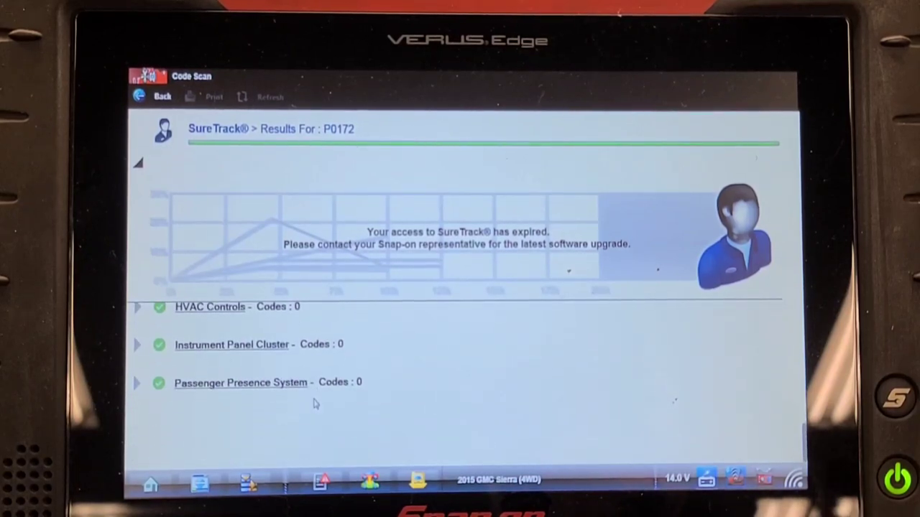
scroll("down", 3)
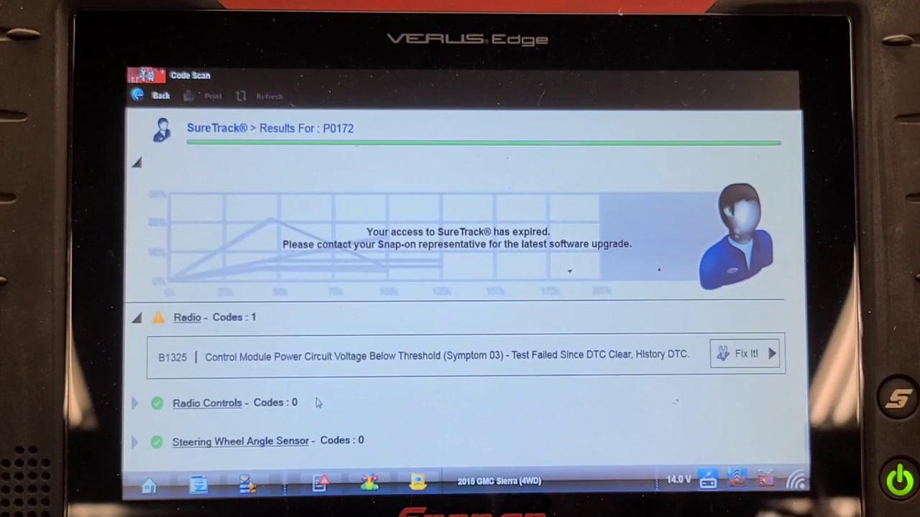
scroll("down", 3)
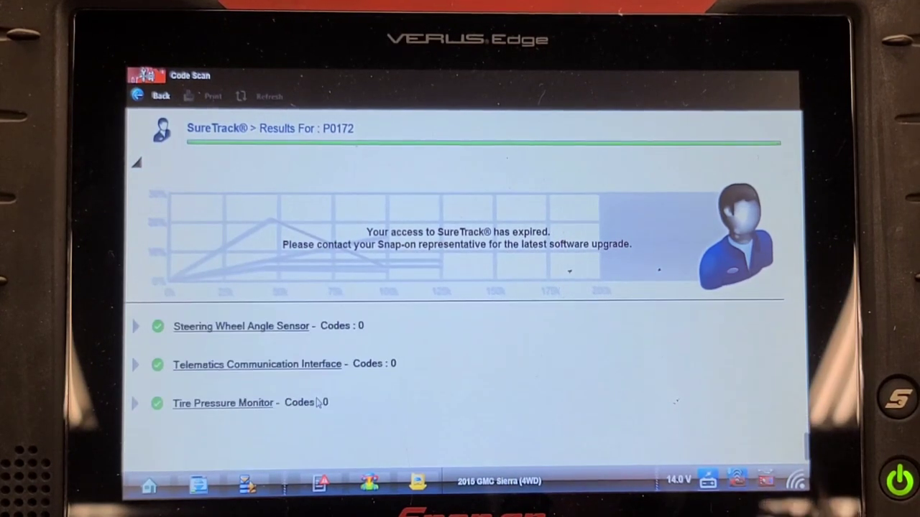
left_click(204, 95)
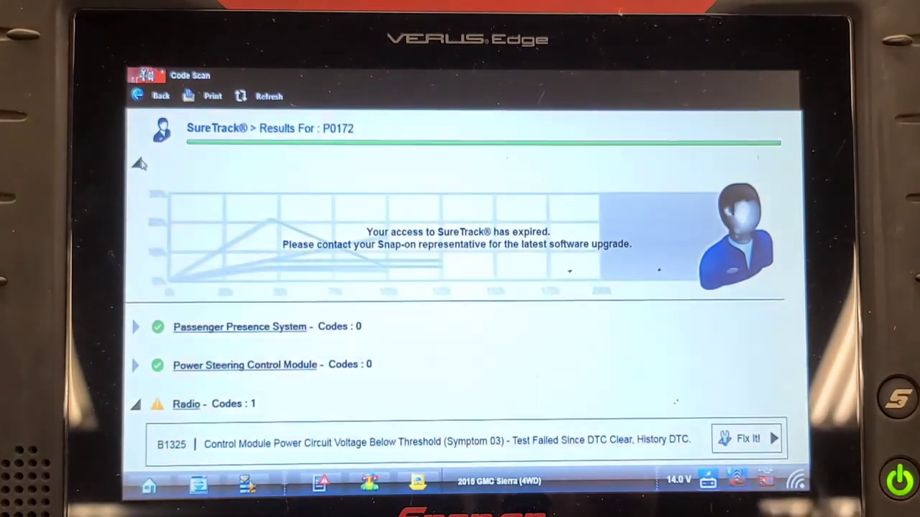
scroll("up", 3)
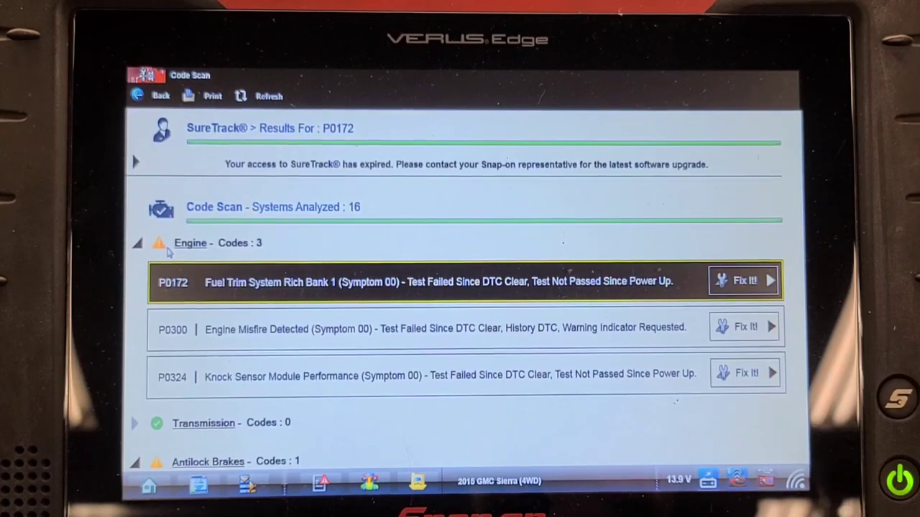
mouse_move(276, 296)
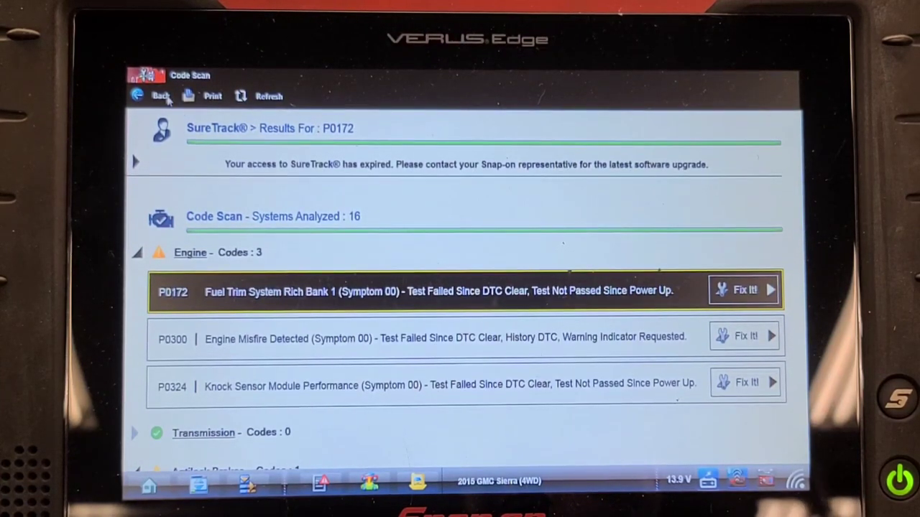
Leave the code scan results and return to the Sierra's system menu
left_click(161, 95)
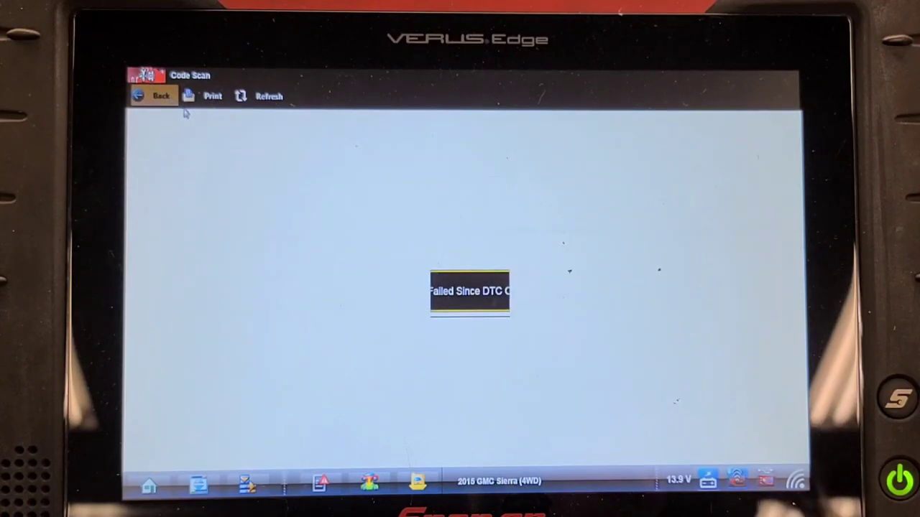
left_click(153, 95)
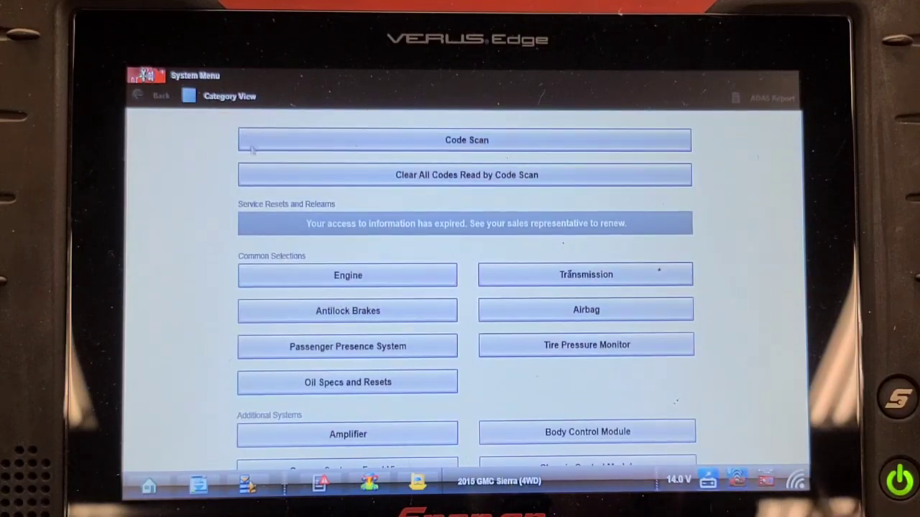
mouse_move(281, 268)
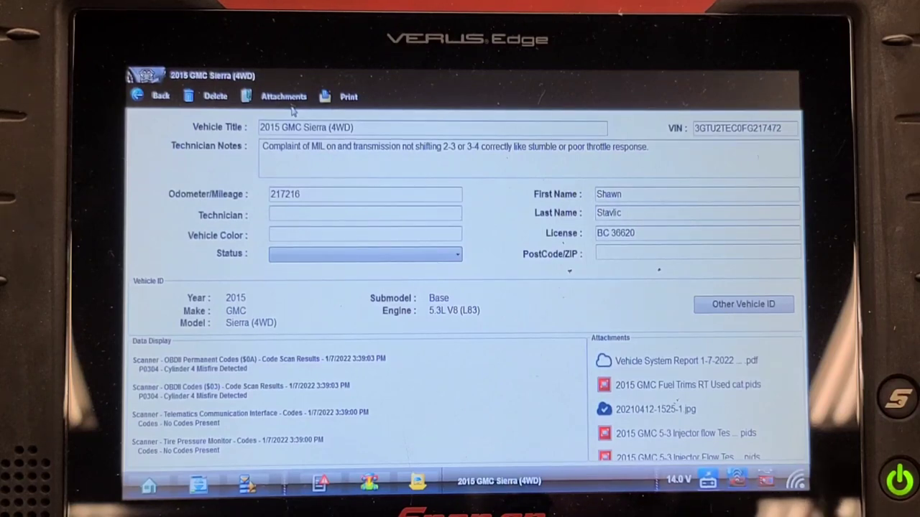
Show the Attachments list of saved reports, photos and data files on the Sierra's record
left_click(283, 96)
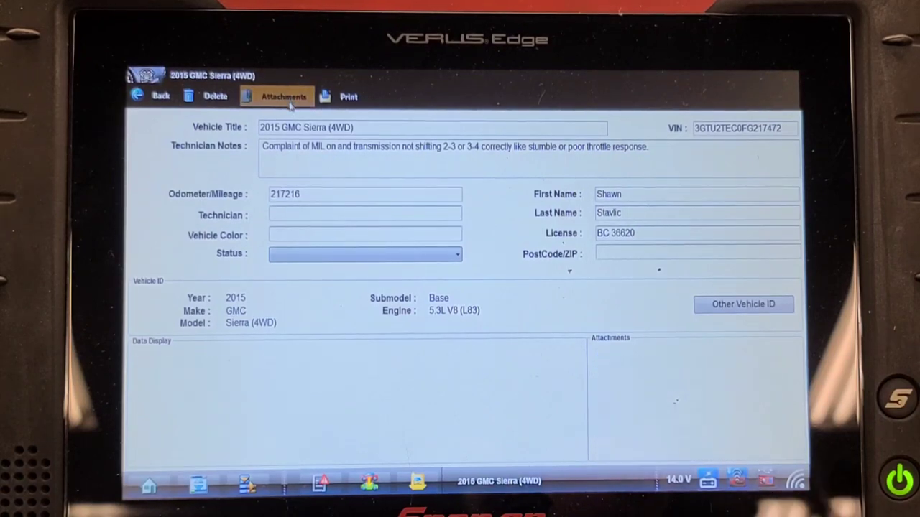
left_click(283, 96)
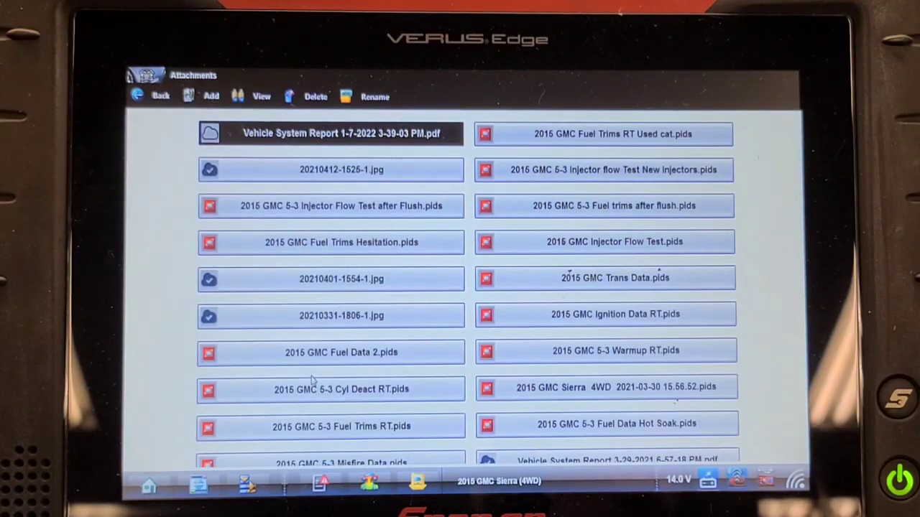
mouse_move(330, 256)
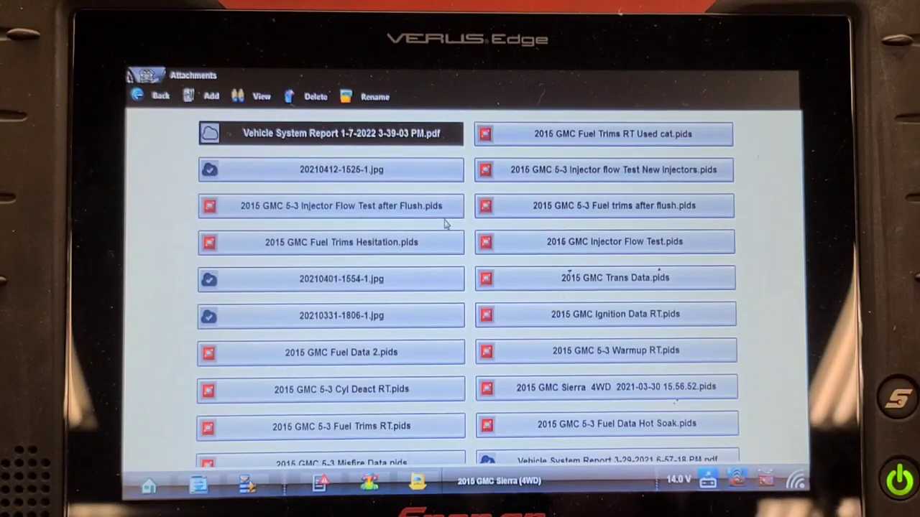
mouse_move(469, 394)
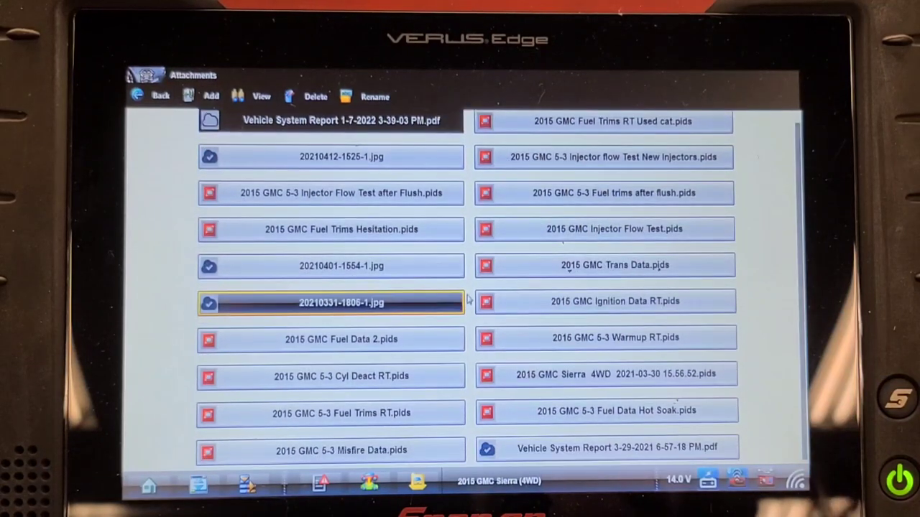
mouse_move(501, 411)
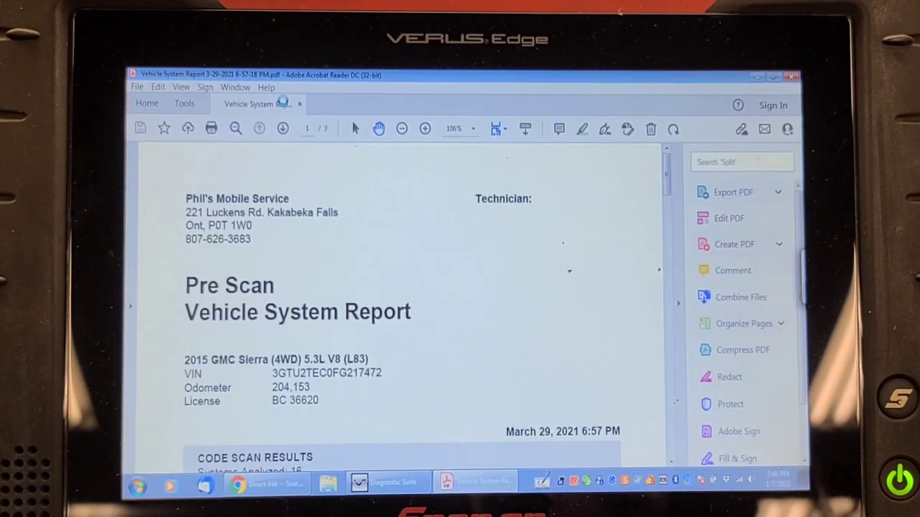
Scroll the March 2021 pre-scan report to its Code Scan Results with engine codes P0300 and P219B
scroll("down", 3)
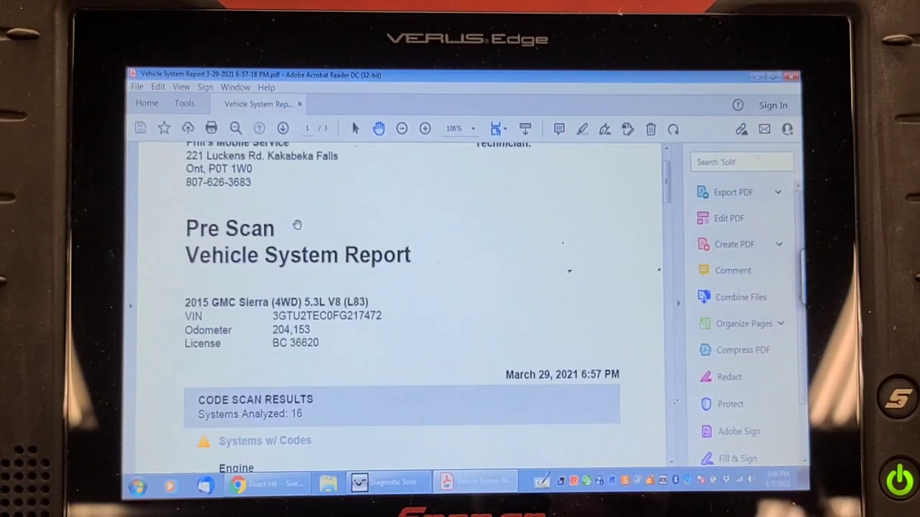
scroll("up", 3)
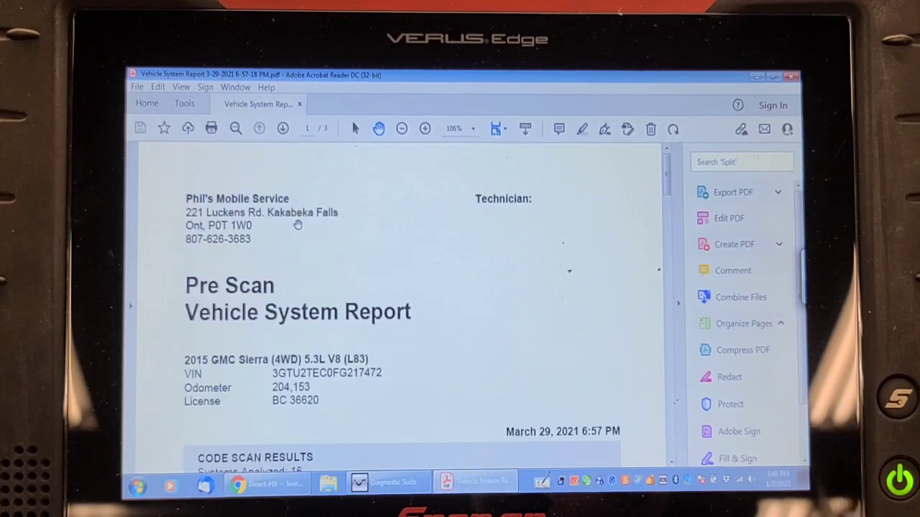
scroll("down", 3)
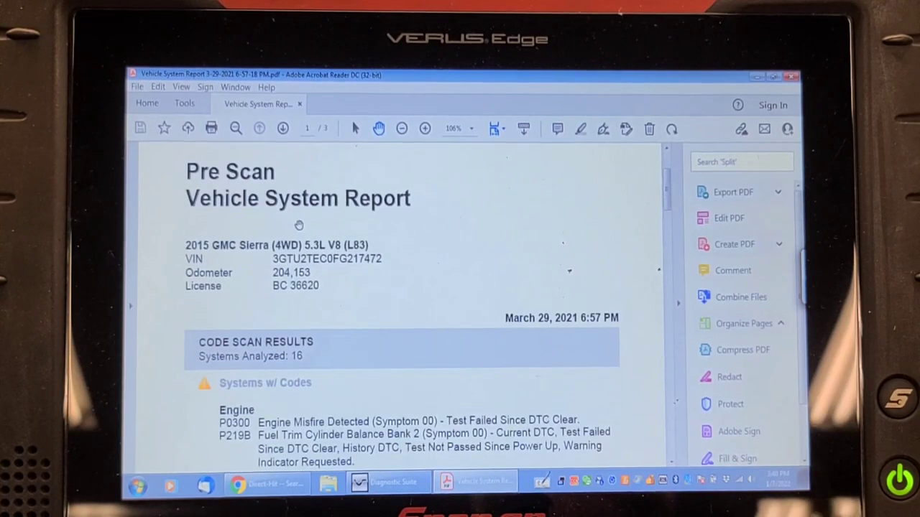
scroll("down", 3)
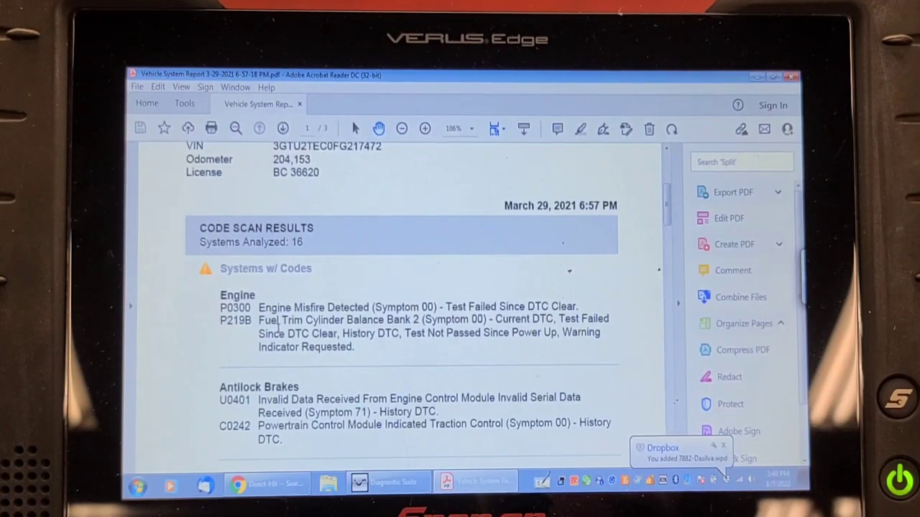
scroll("down", 3)
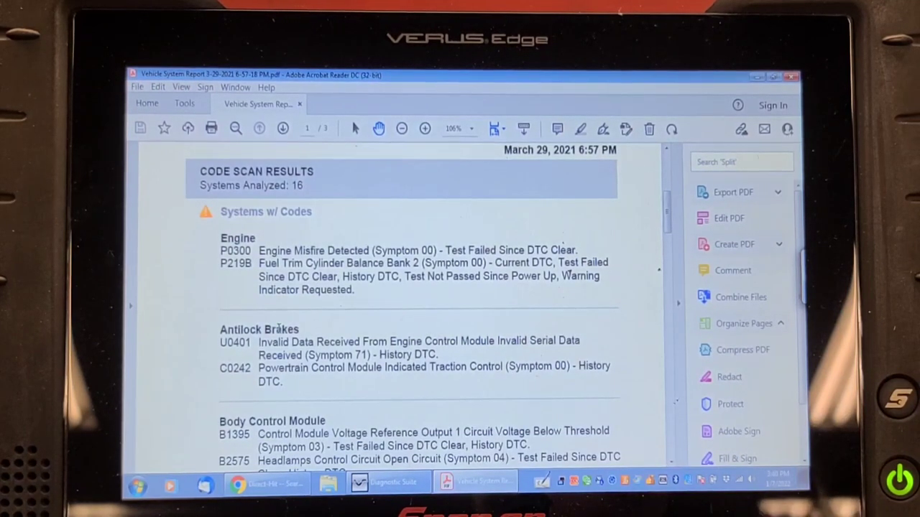
scroll("up", 3)
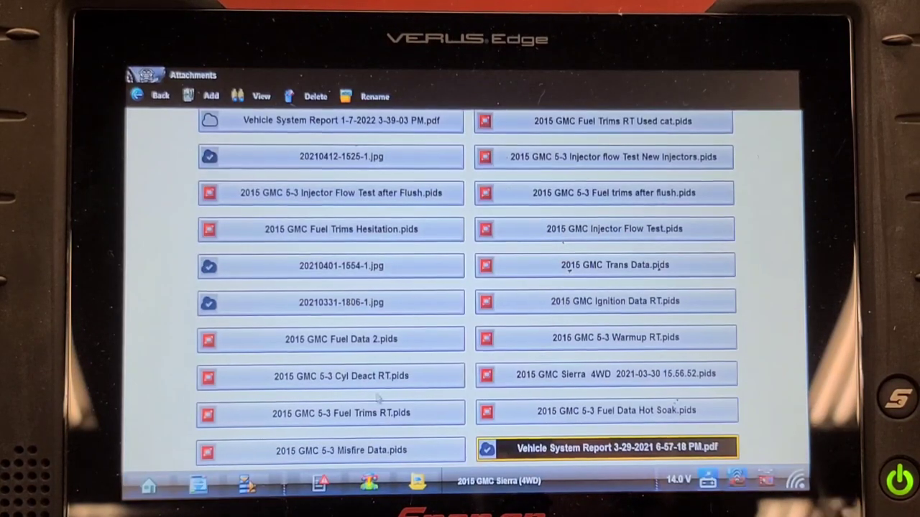
left_click(328, 121)
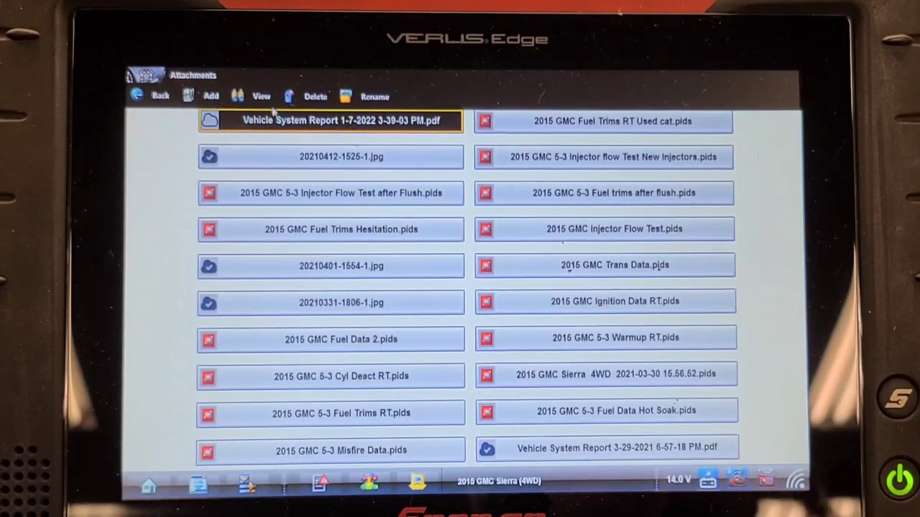
double_click(342, 121)
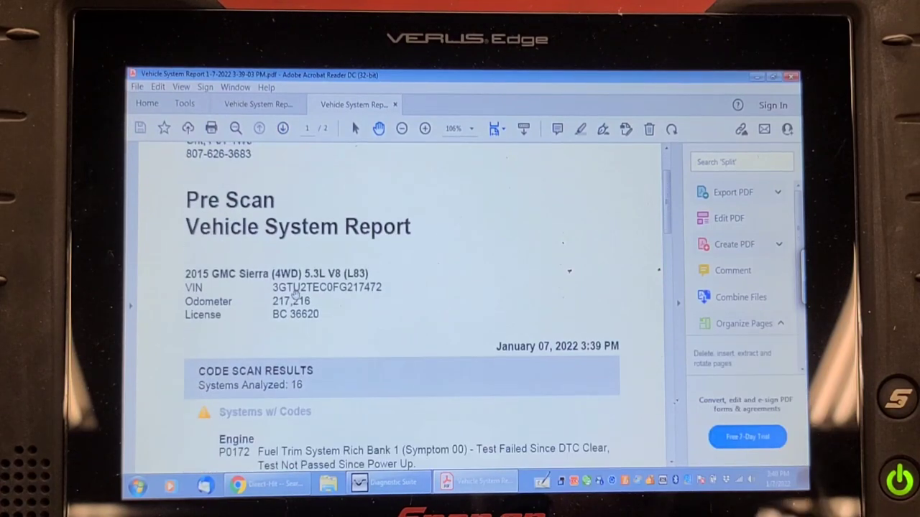
scroll("down", 3)
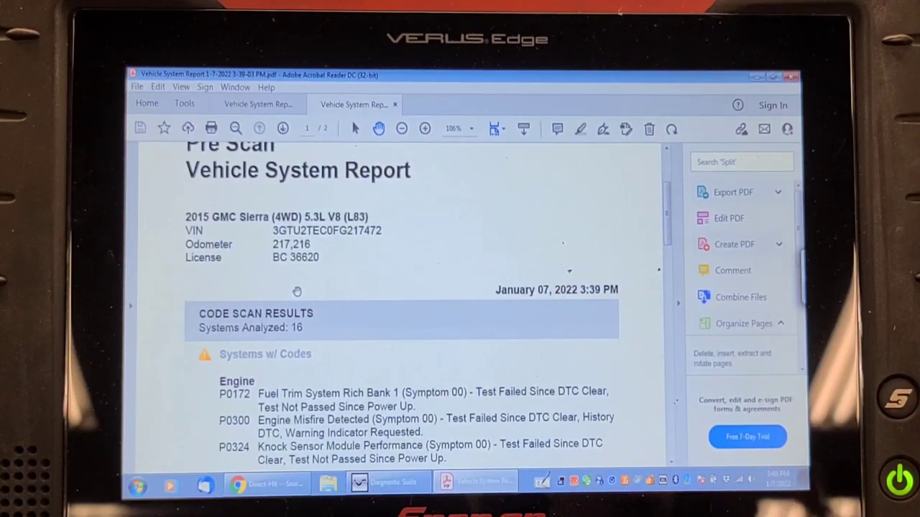
scroll("down", 3)
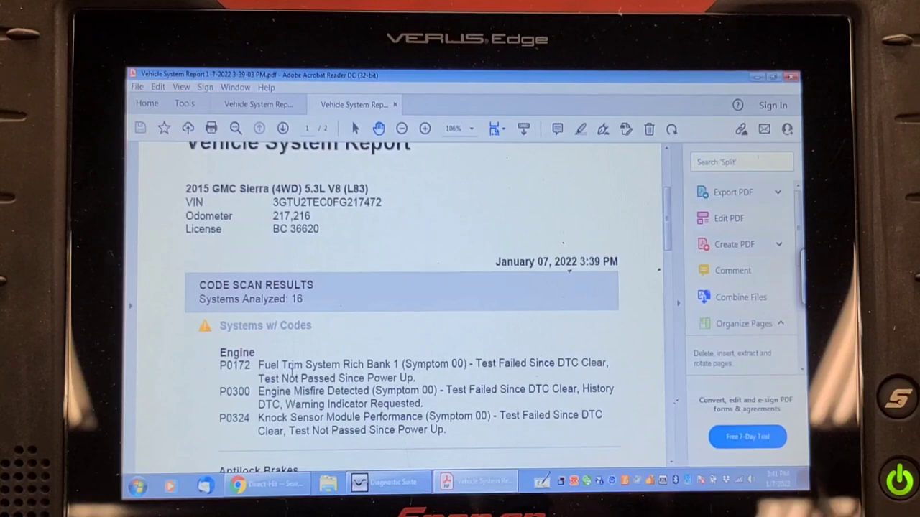
scroll("down", 3)
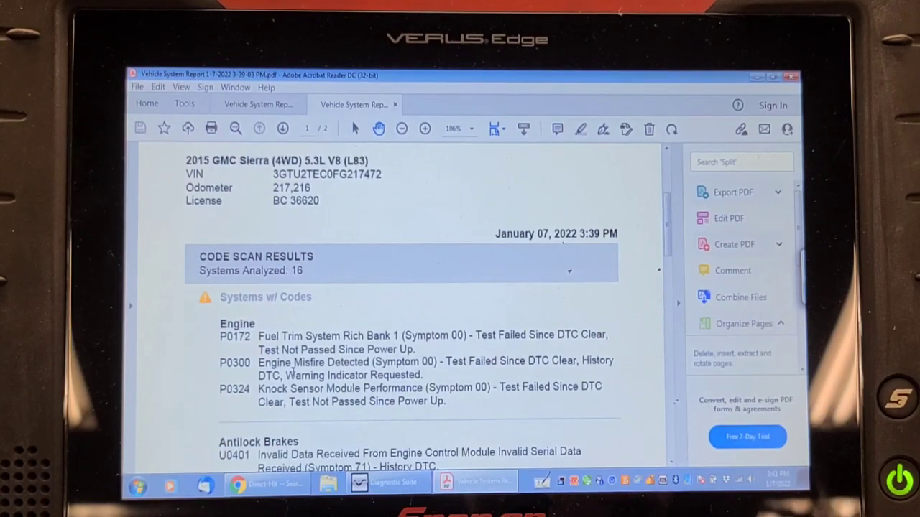
scroll("down", 3)
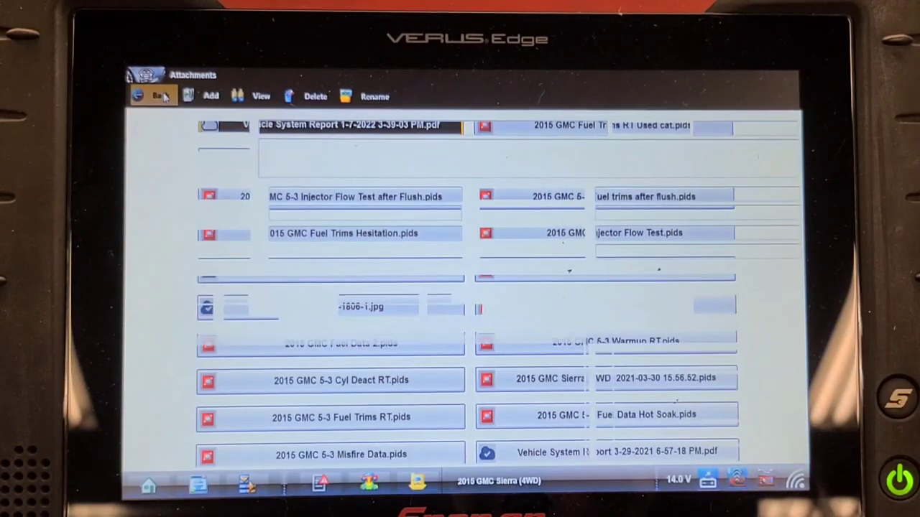
Return to the Sierra record, scroll its Data Display list of saved results, then leave the record
left_click(155, 94)
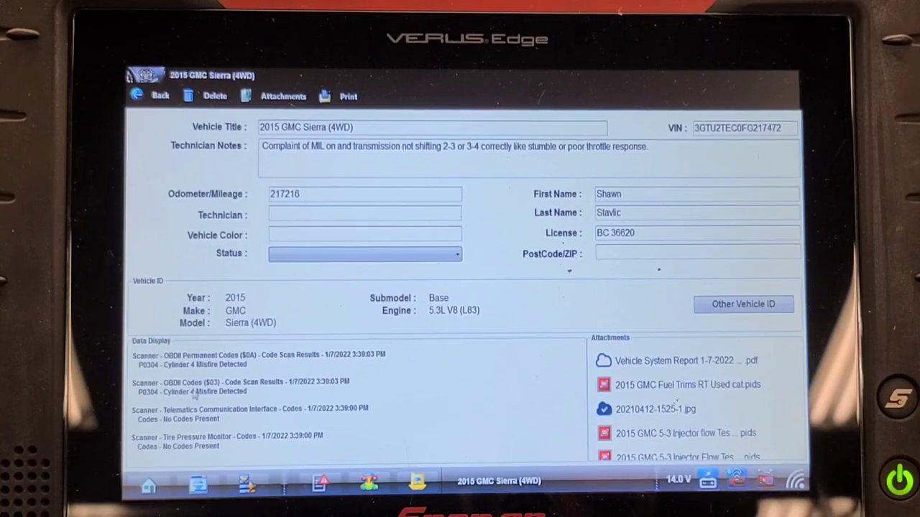
scroll("down", 3)
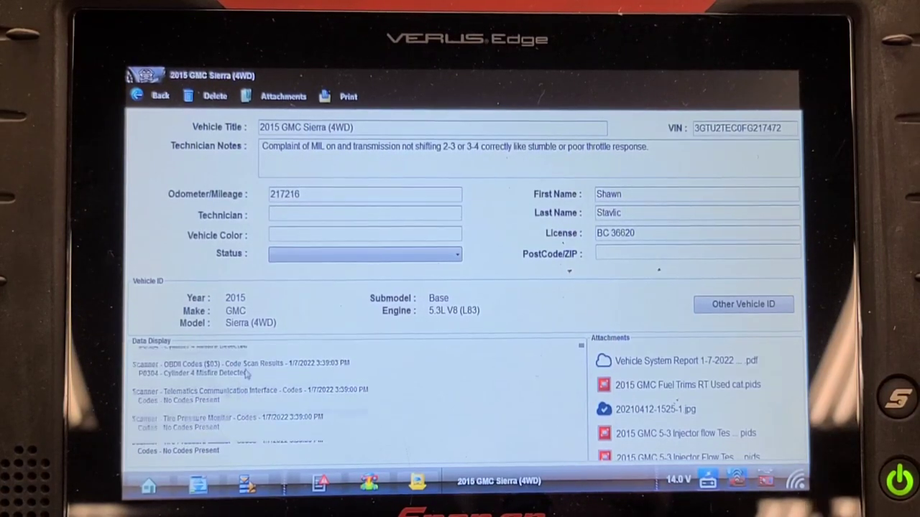
scroll("down", 3)
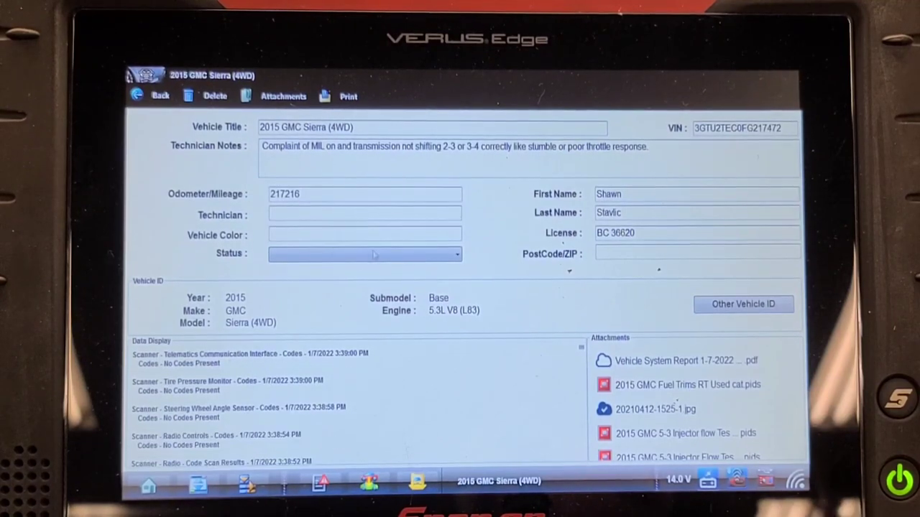
left_click(151, 95)
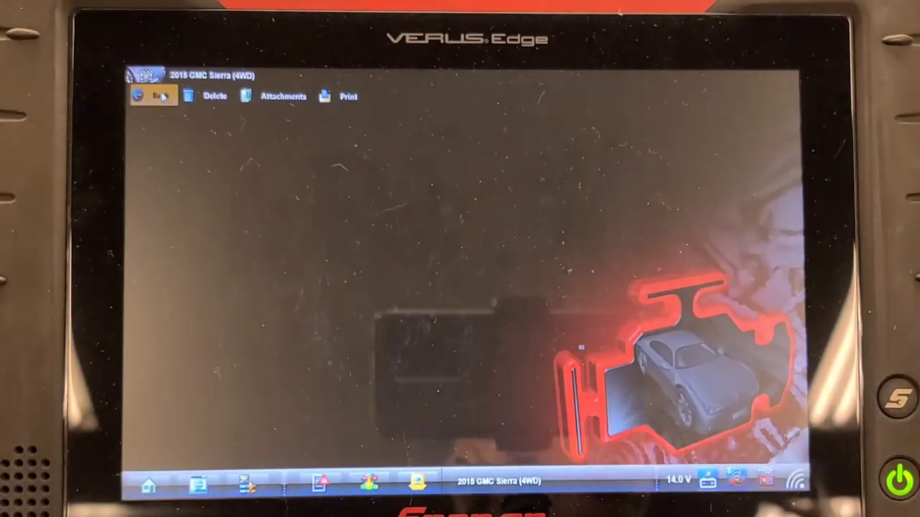
Select the Engine system and enter its Data Display menu for Misfire Data
left_click(152, 95)
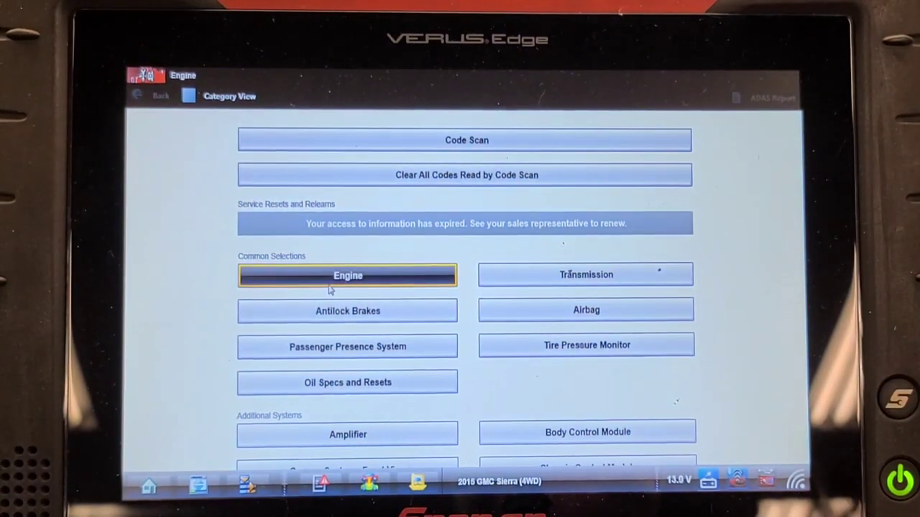
left_click(347, 276)
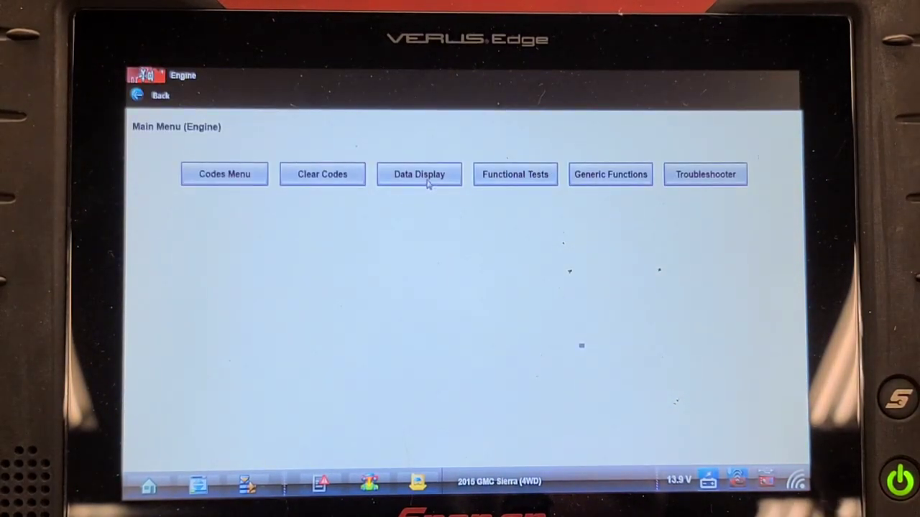
left_click(420, 174)
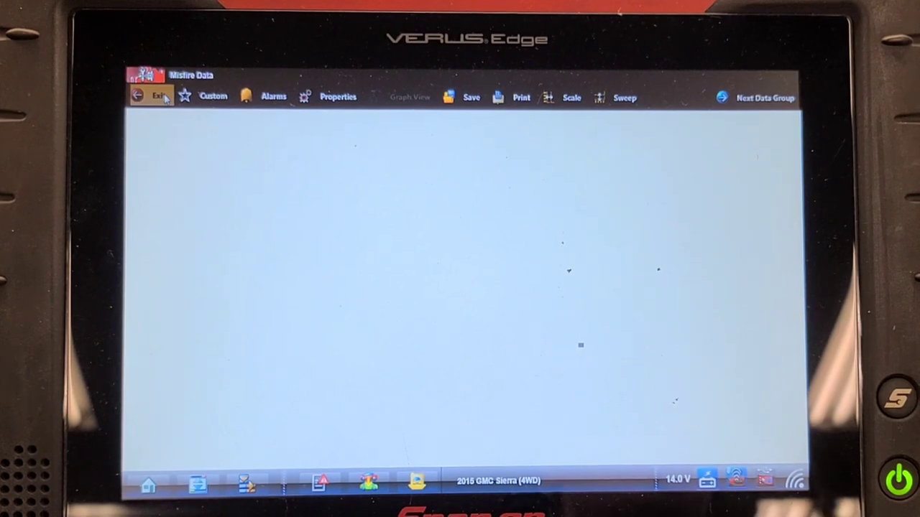
Exit Misfire Data and view the engine's stored code records, showing the P0300 freeze frame
left_click(155, 95)
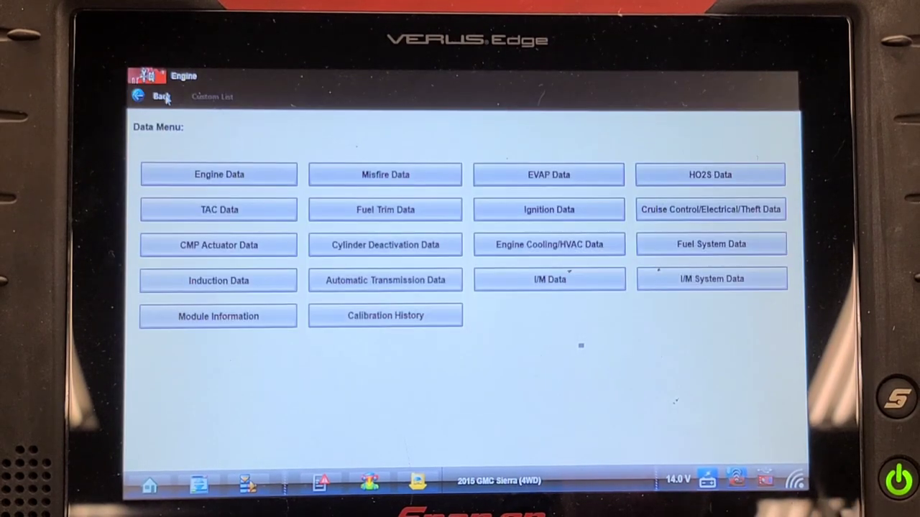
left_click(152, 96)
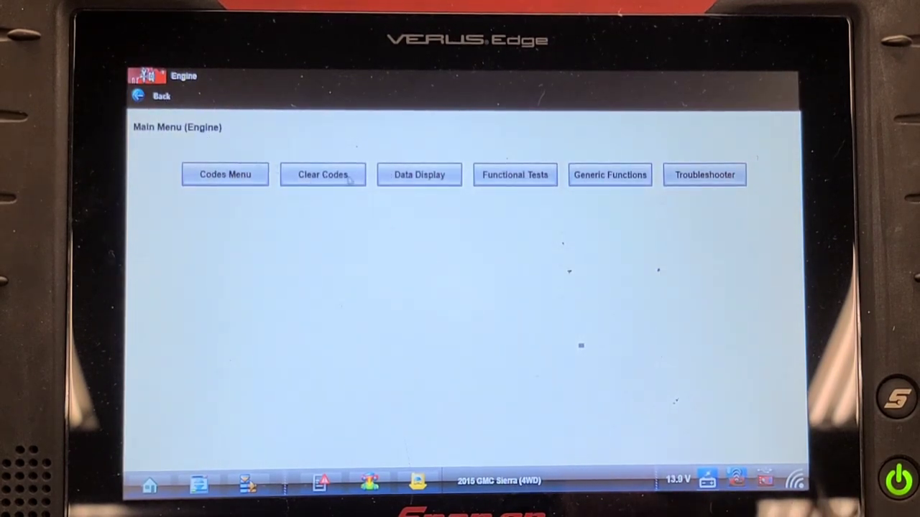
left_click(224, 176)
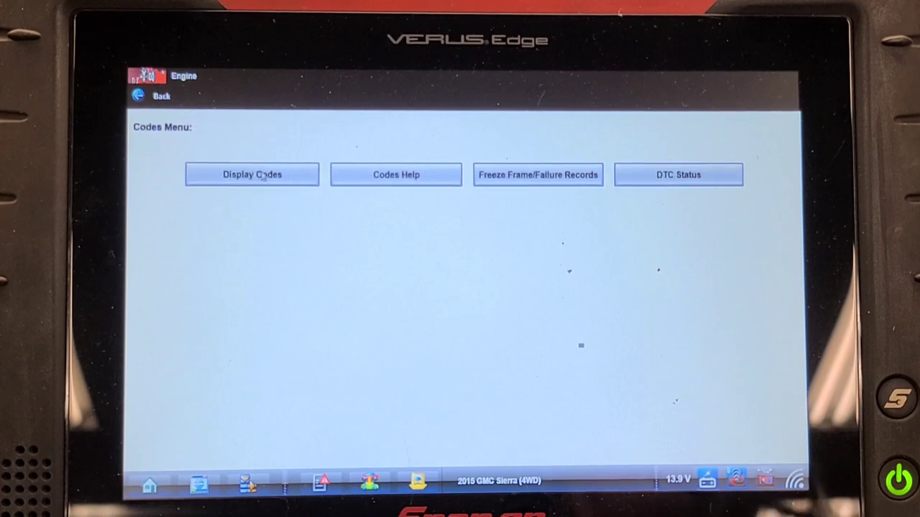
left_click(251, 174)
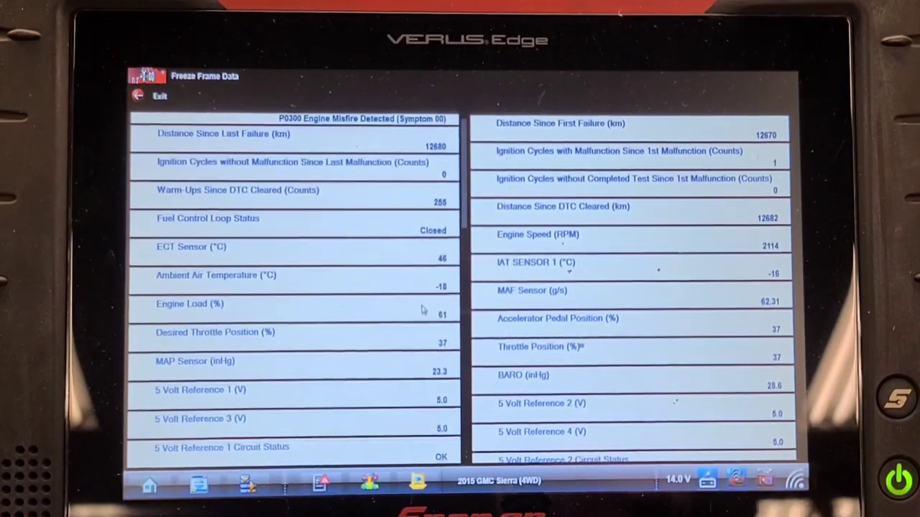
scroll("down", 3)
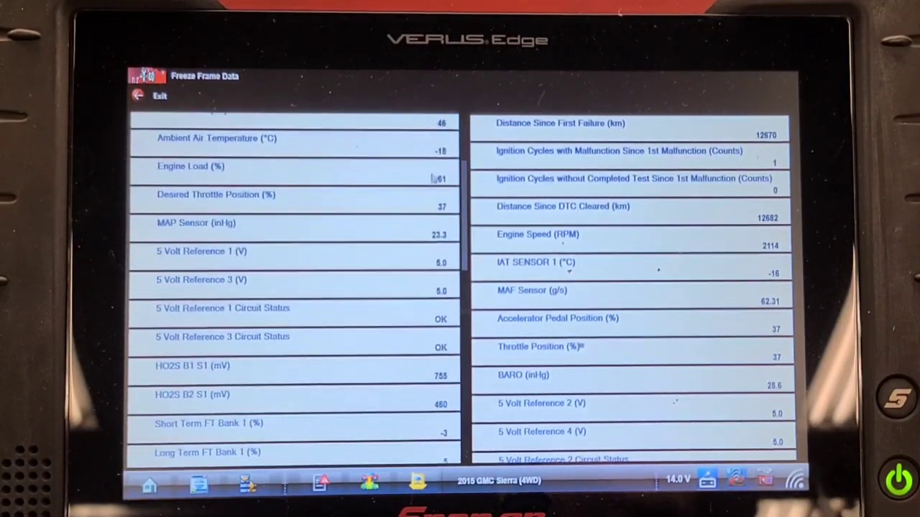
scroll("down", 3)
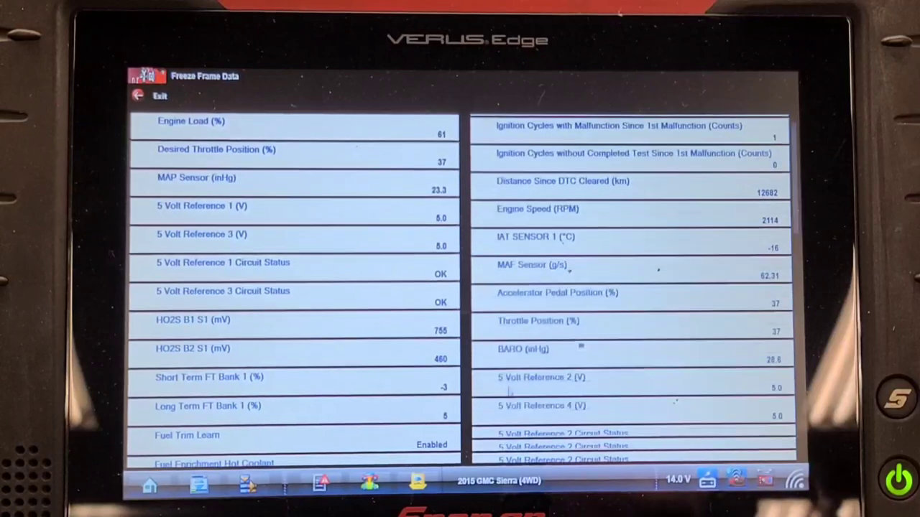
scroll("down", 3)
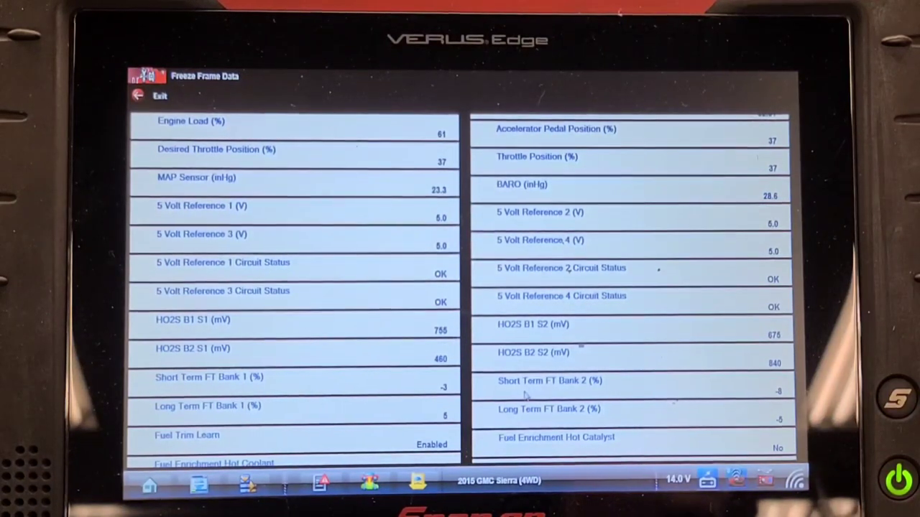
scroll("up", 3)
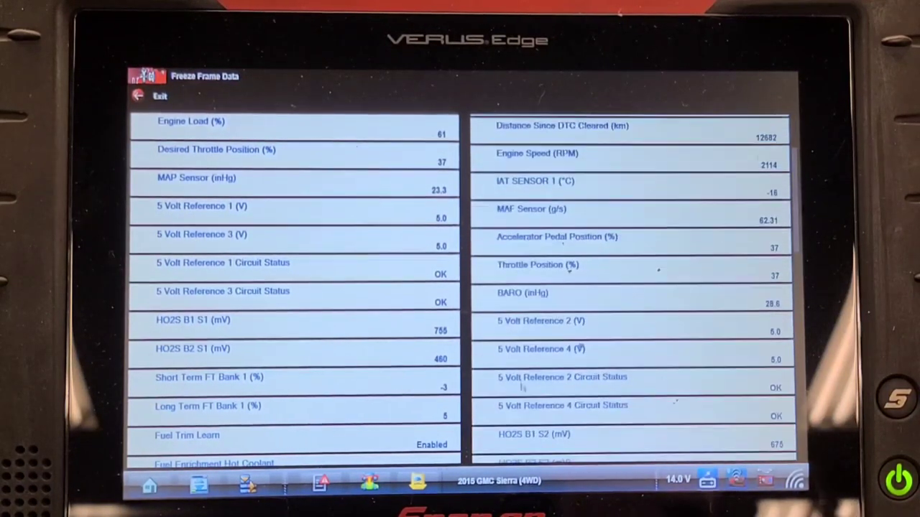
scroll("up", 3)
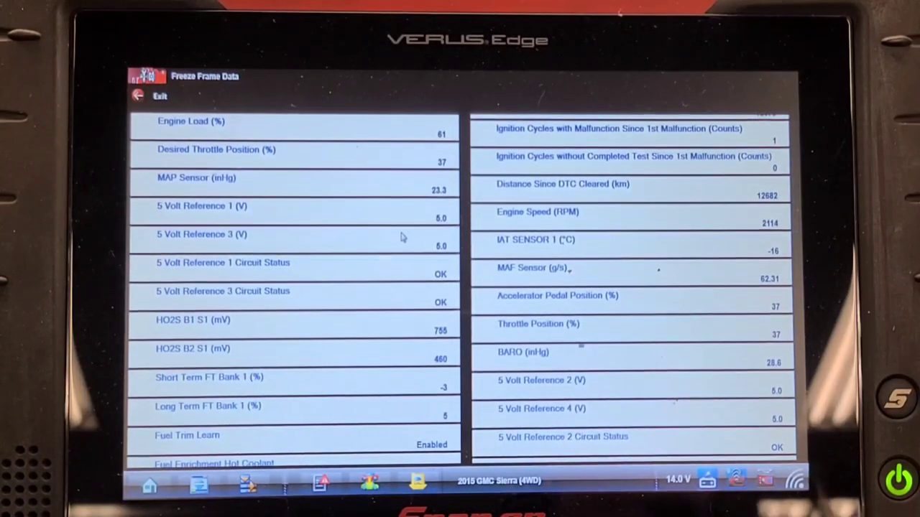
scroll("up", 3)
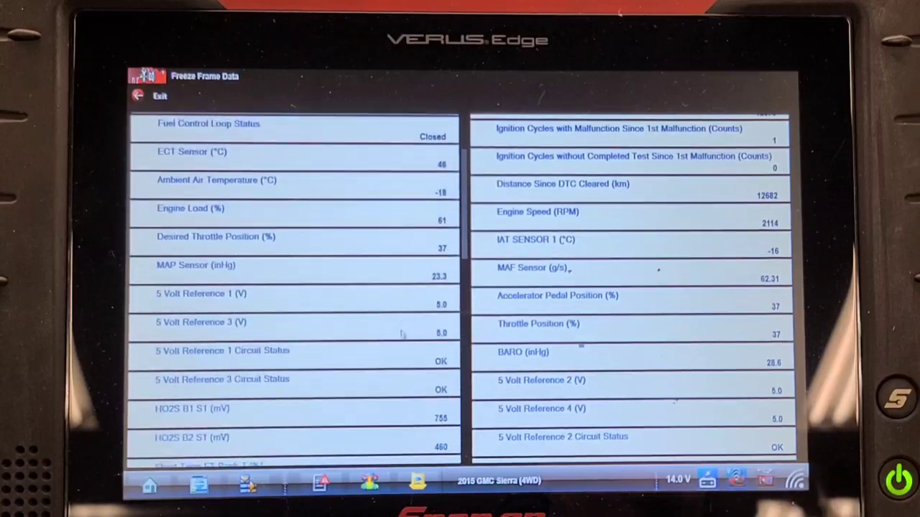
scroll("up", 3)
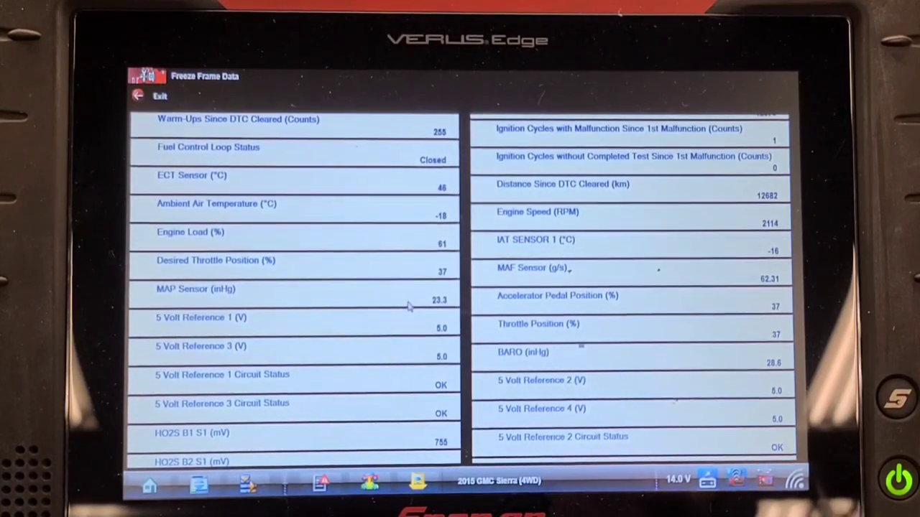
scroll("down", 3)
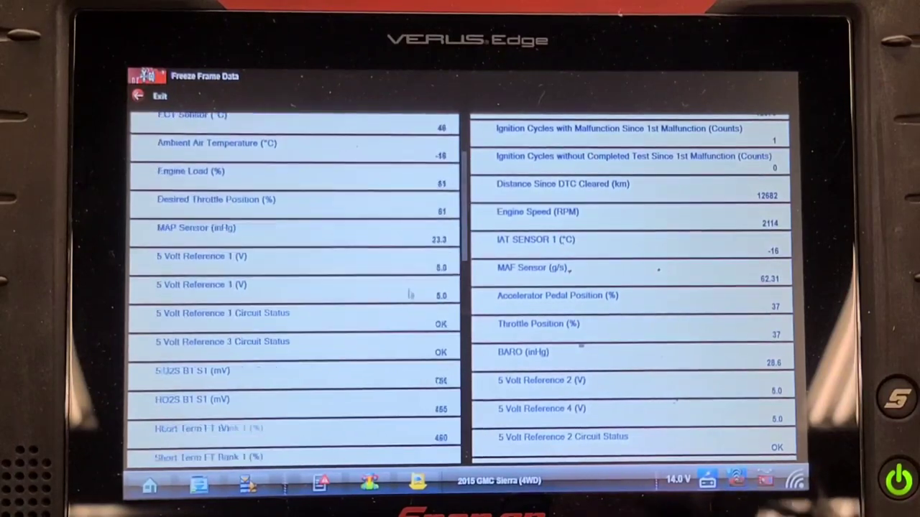
scroll("down", 3)
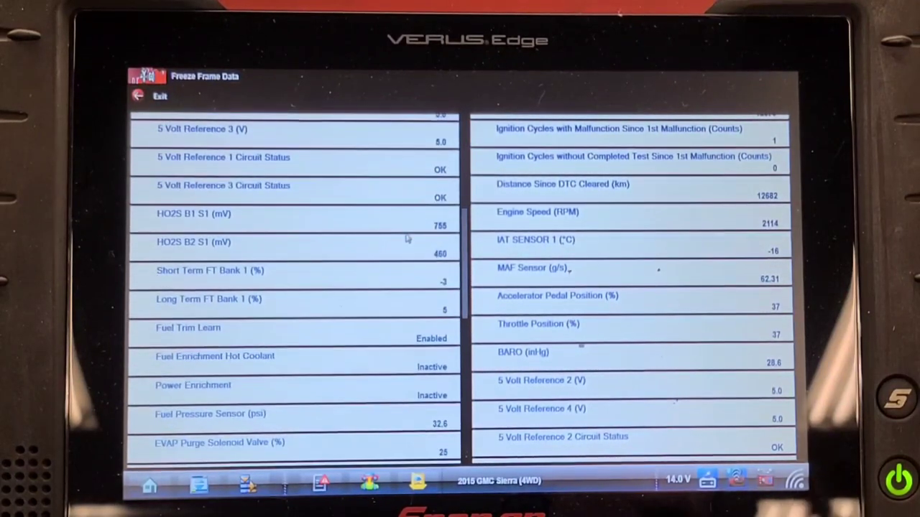
scroll("down", 3)
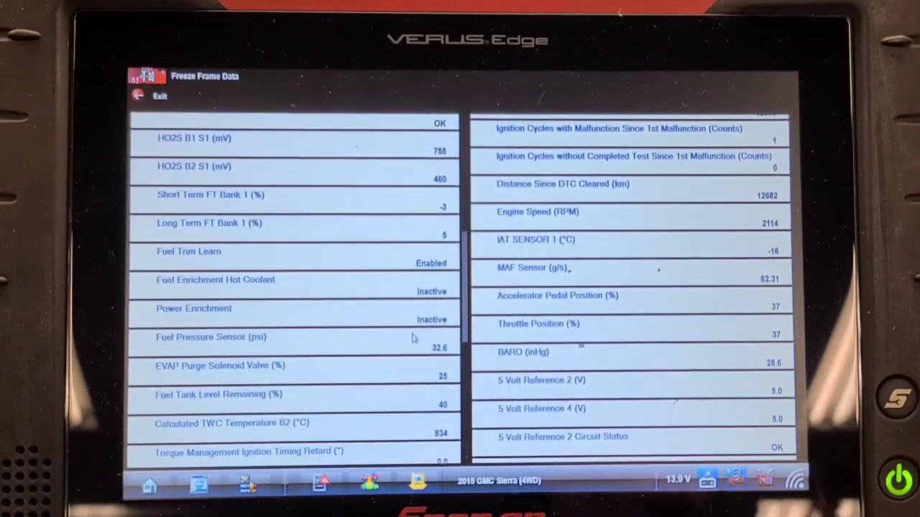
scroll("down", 3)
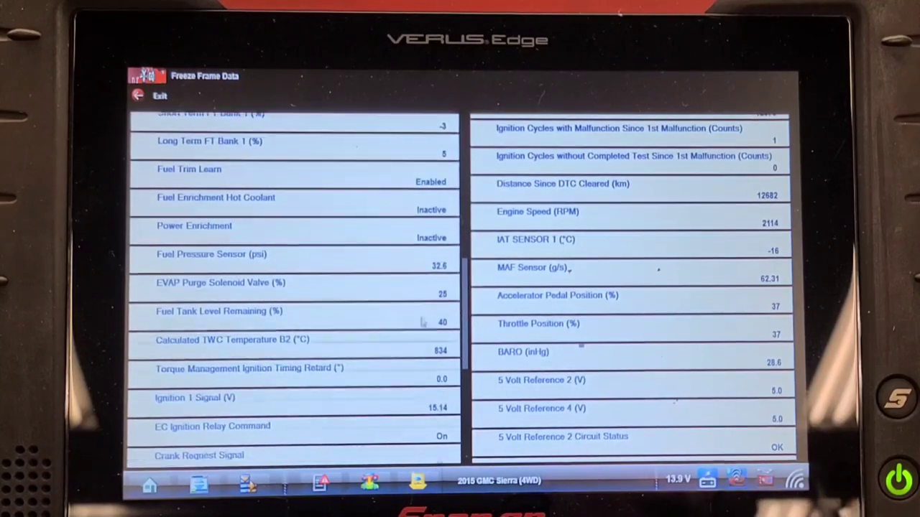
scroll("down", 3)
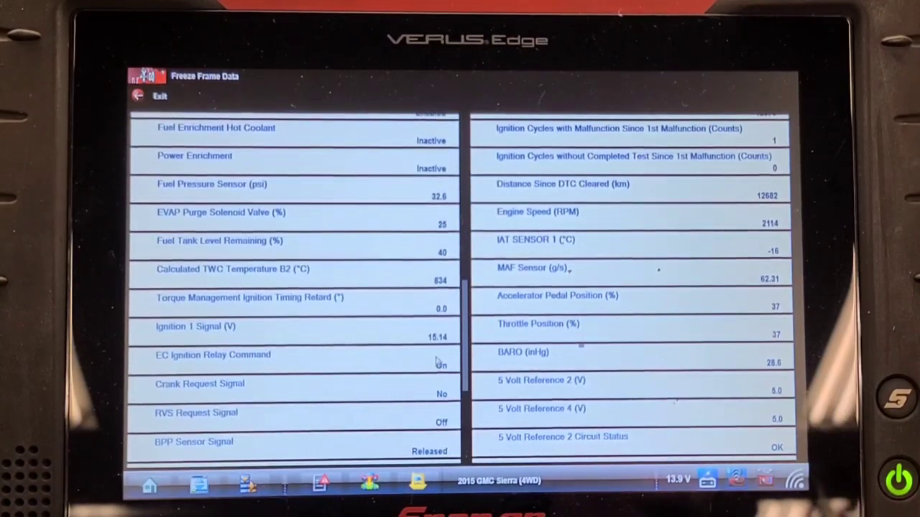
scroll("down", 3)
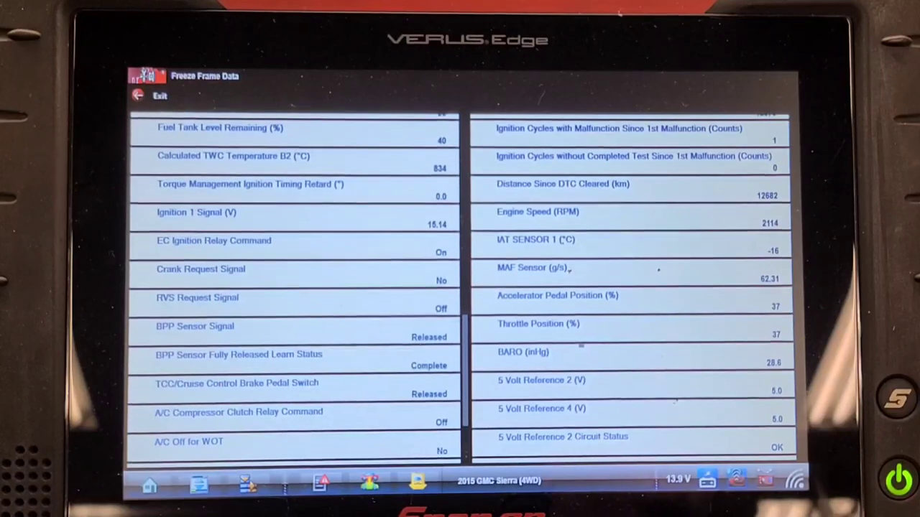
scroll("down", 3)
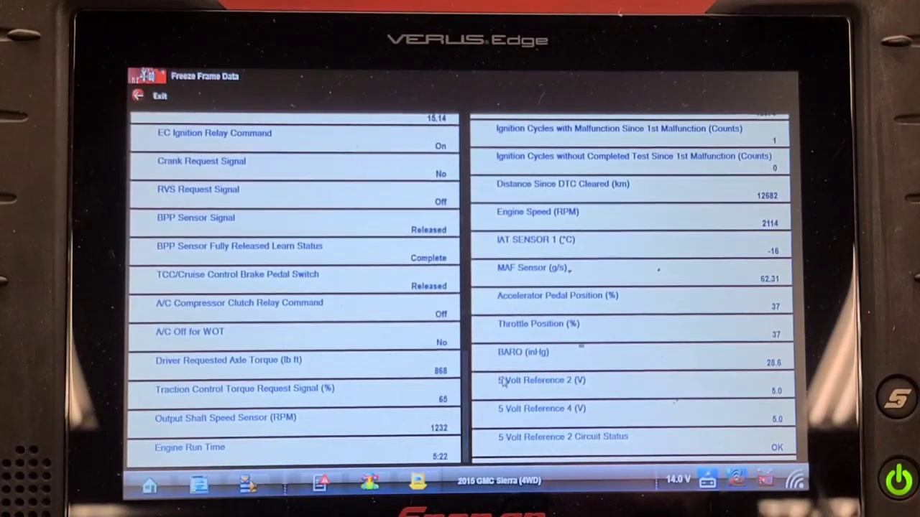
scroll("down", 3)
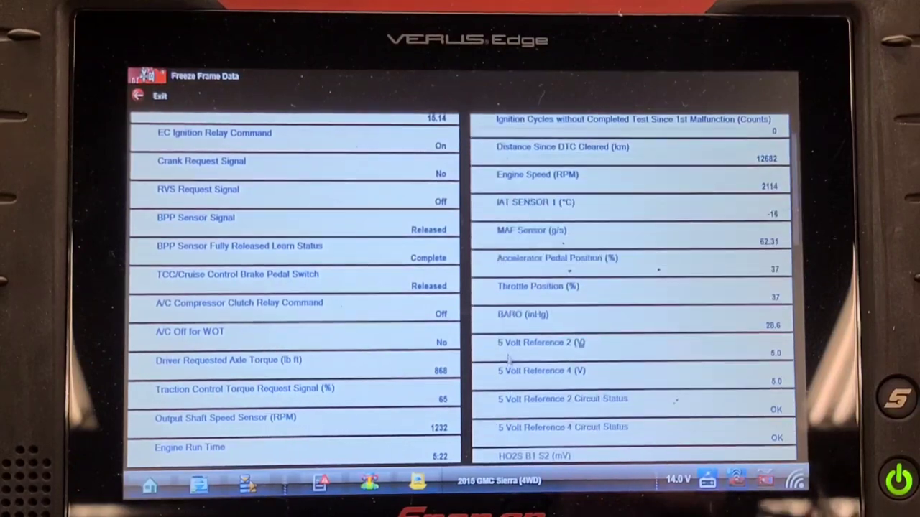
scroll("down", 3)
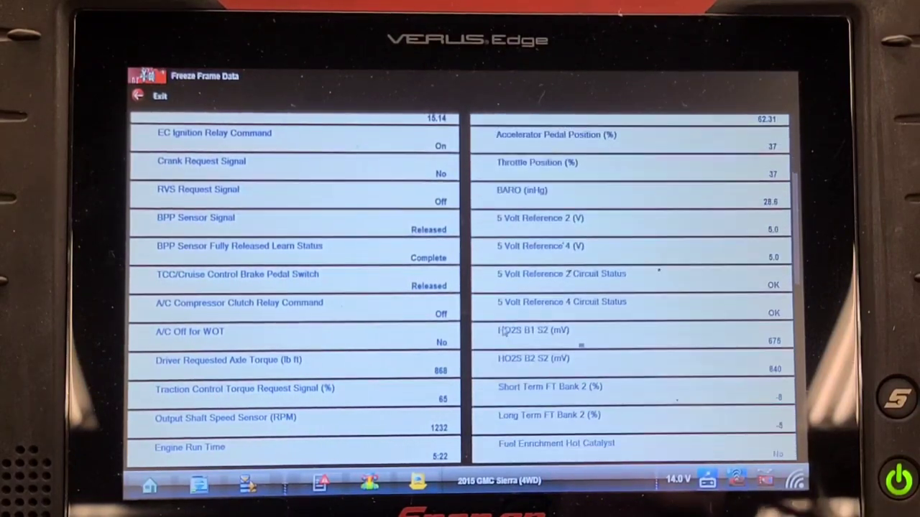
scroll("down", 3)
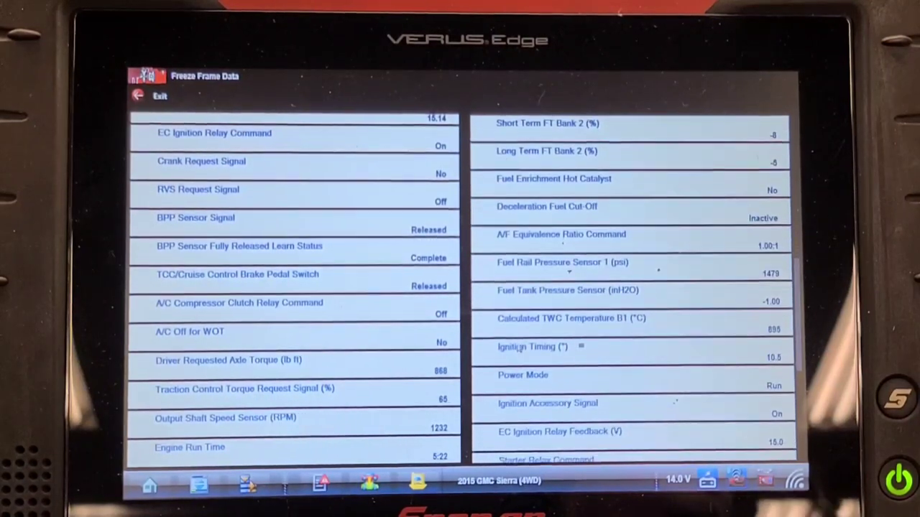
scroll("down", 3)
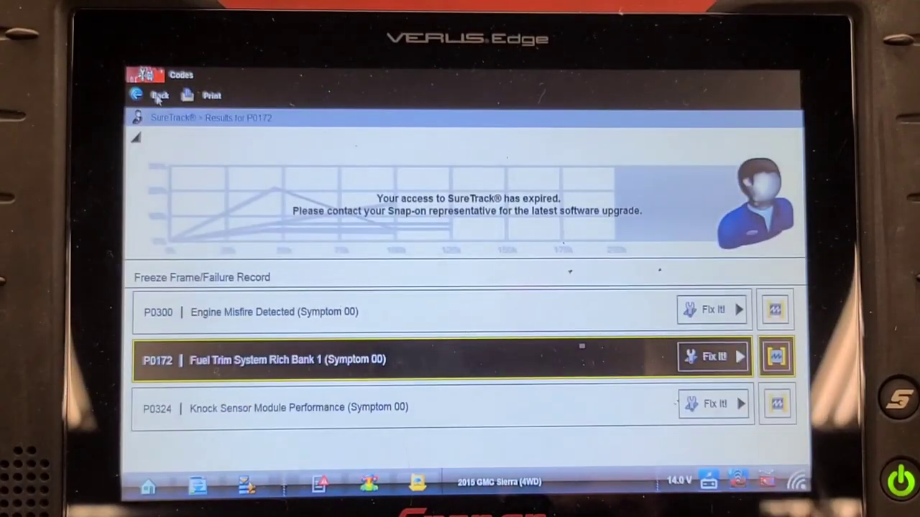
mouse_move(460, 358)
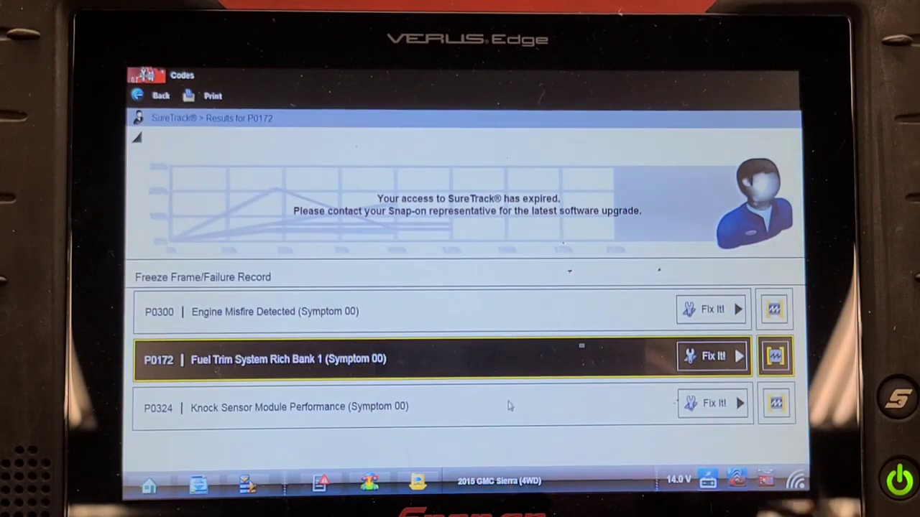
View the P0324 knock sensor freeze frame data, then exit back to the Codes Menu
left_click(299, 407)
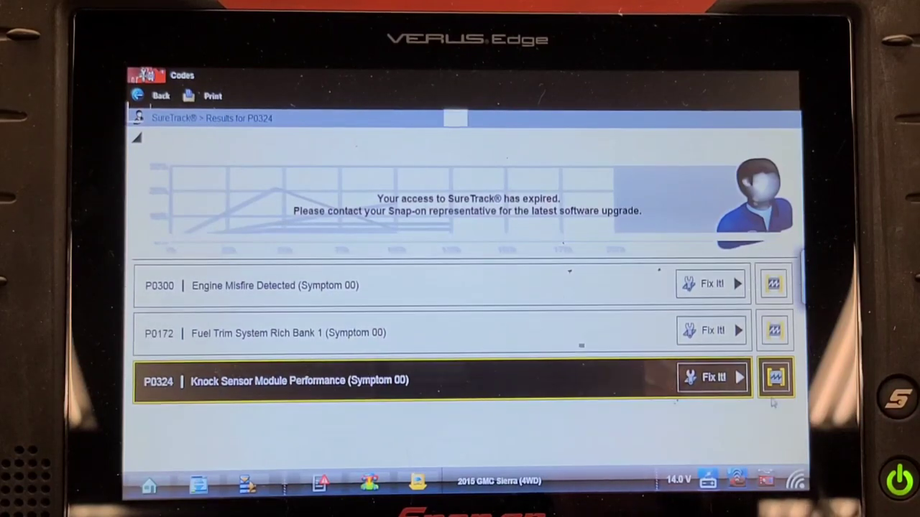
left_click(775, 378)
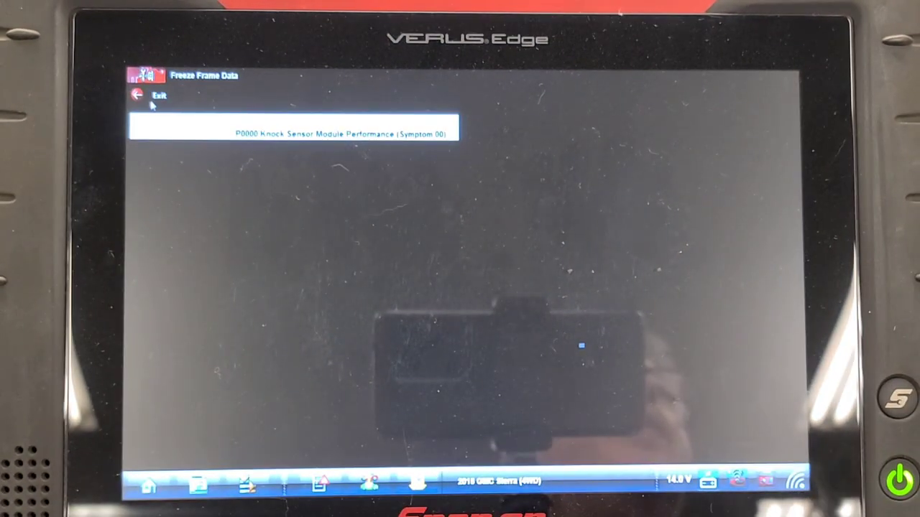
left_click(149, 95)
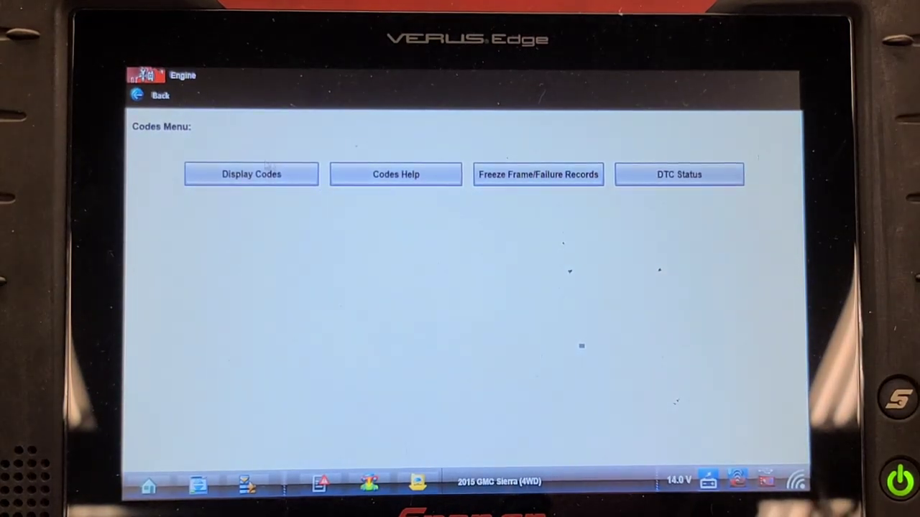
Enter Codes Help and the P0xxx DTC Tip Lists toward the P03xx misfire tips
left_click(150, 95)
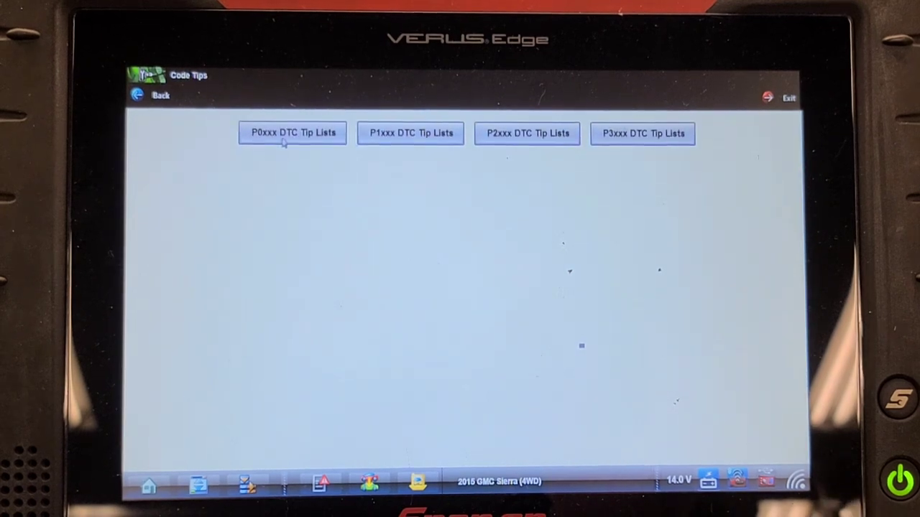
left_click(291, 132)
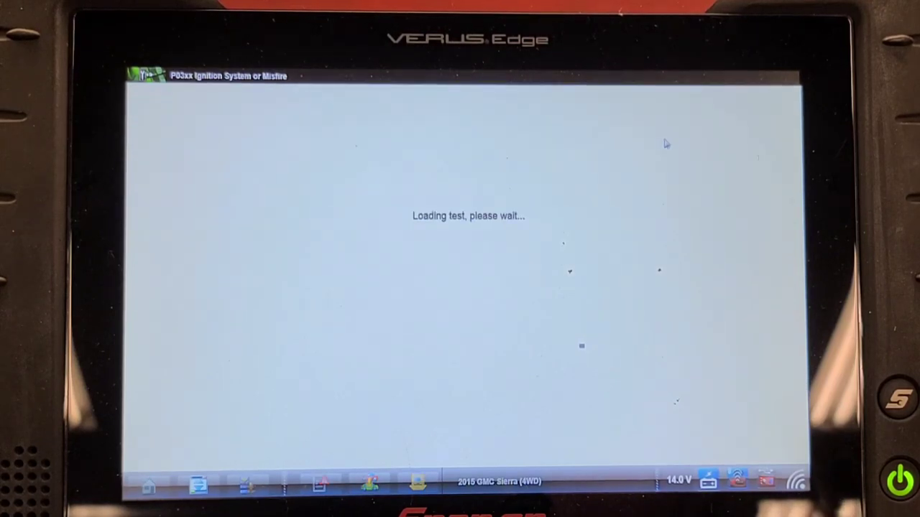
mouse_move(591, 170)
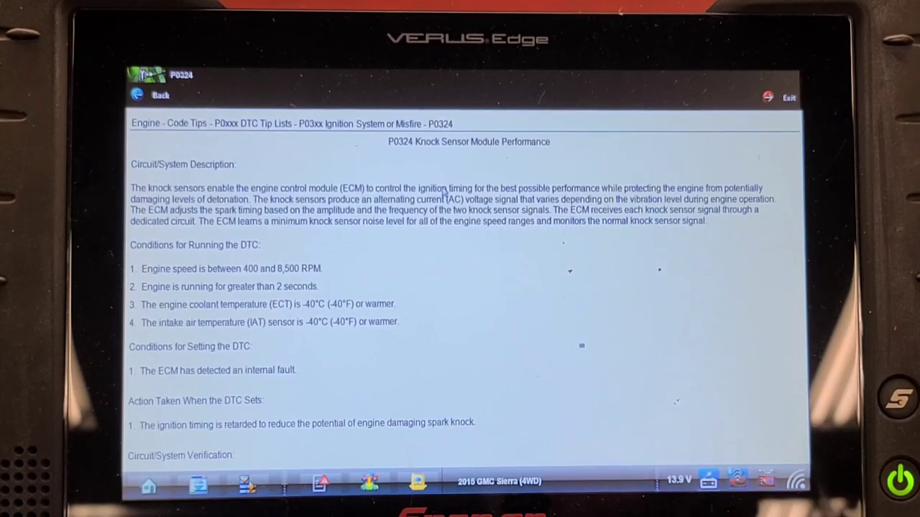
mouse_move(213, 253)
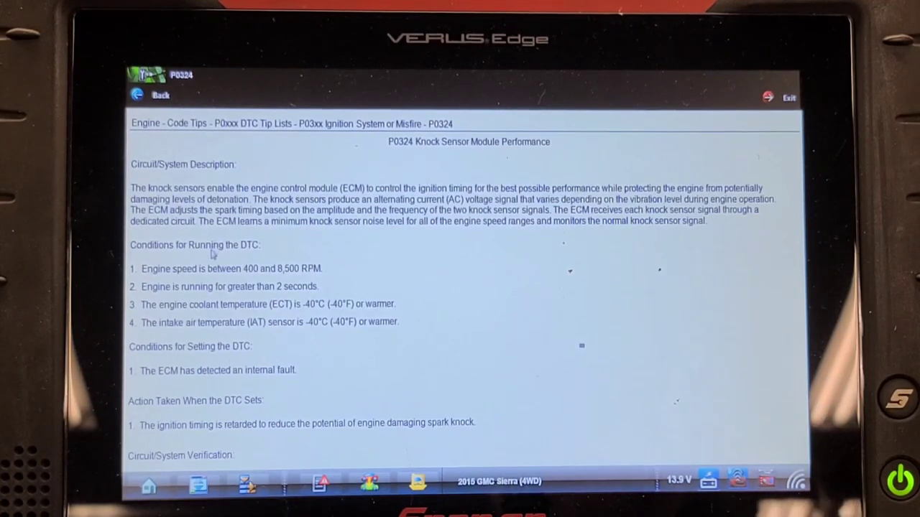
mouse_move(267, 274)
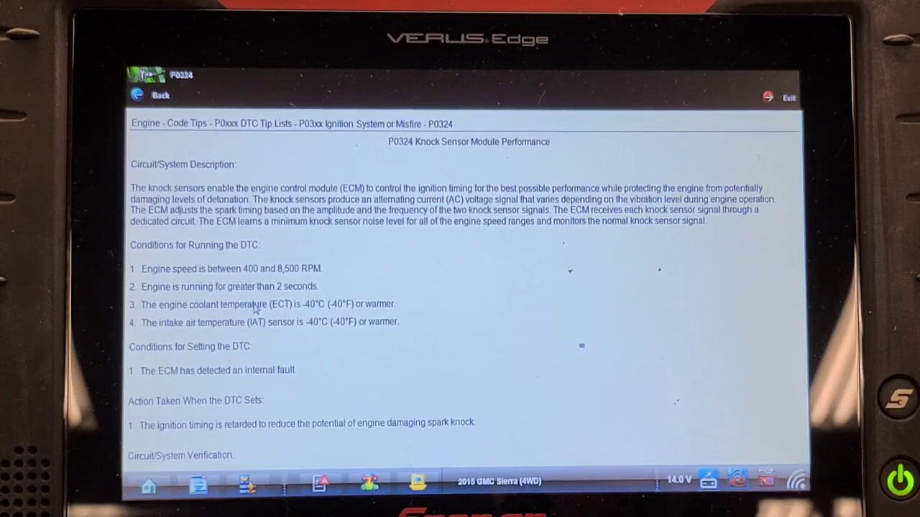
Scroll the P0324 Code Help through its verification steps to the Cylinder 1–8 Knock Detected readings, all No
scroll("up", 3)
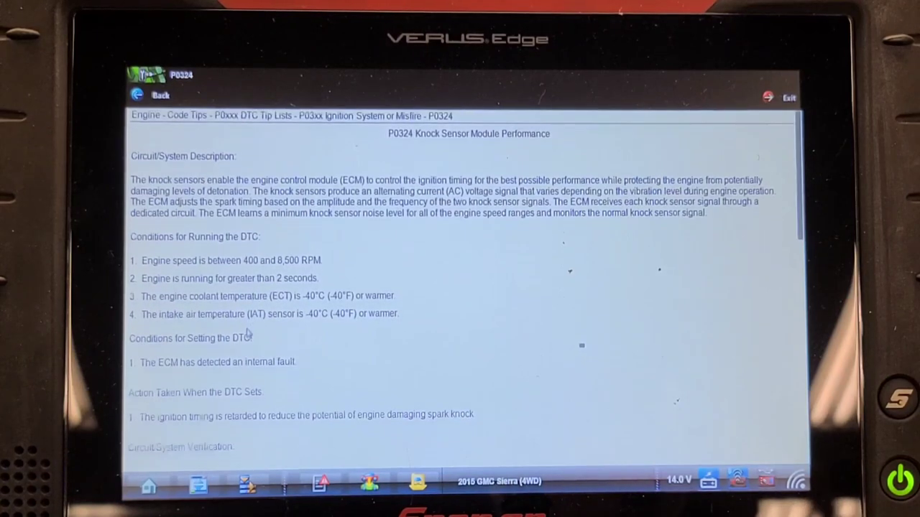
scroll("down", 3)
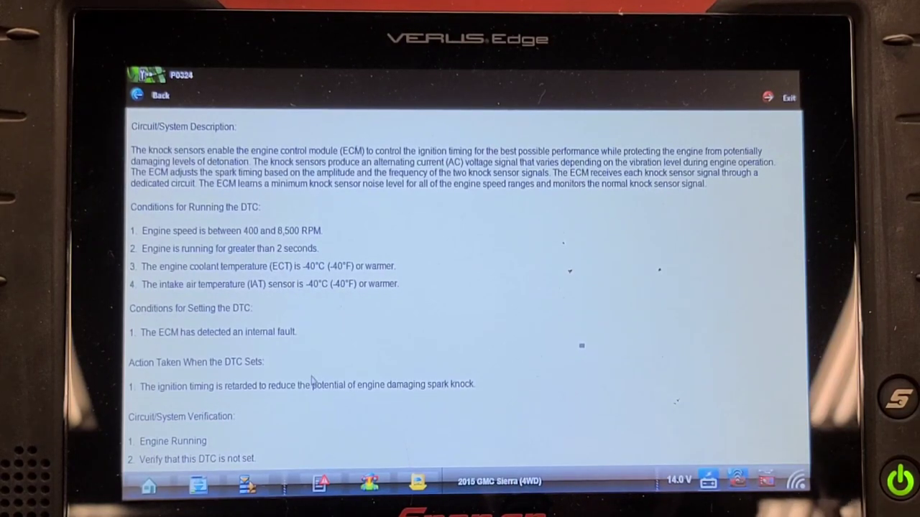
scroll("down", 3)
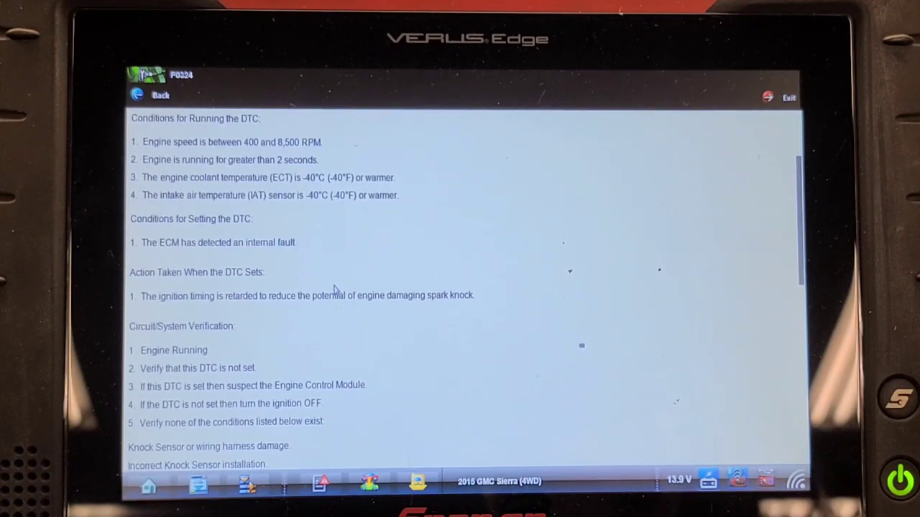
mouse_move(271, 391)
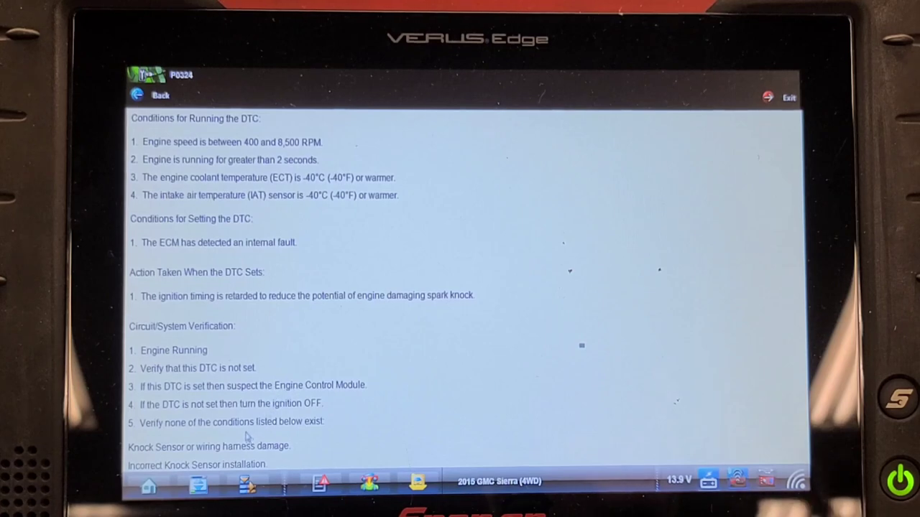
scroll("down", 3)
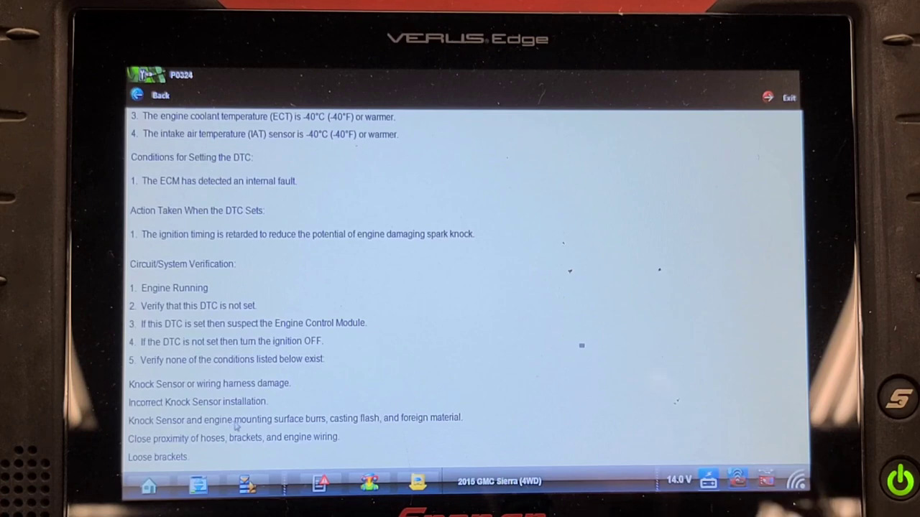
mouse_move(282, 410)
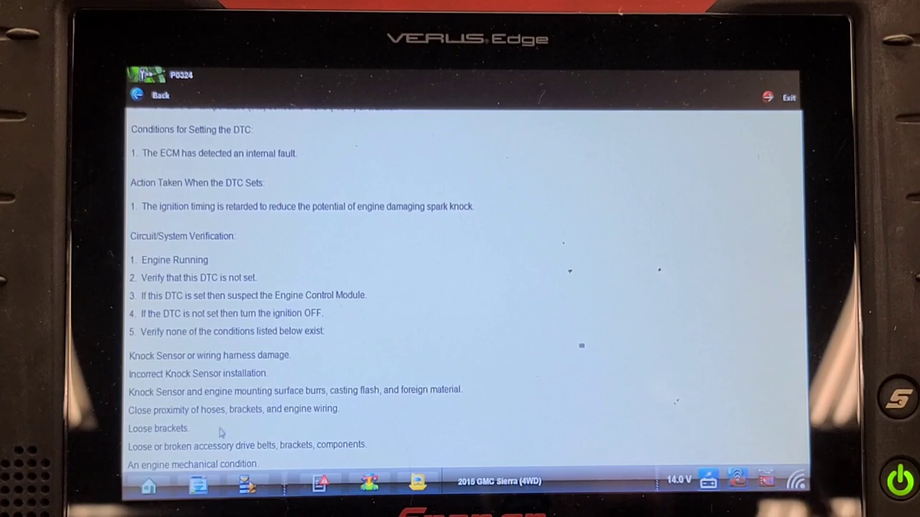
scroll("down", 3)
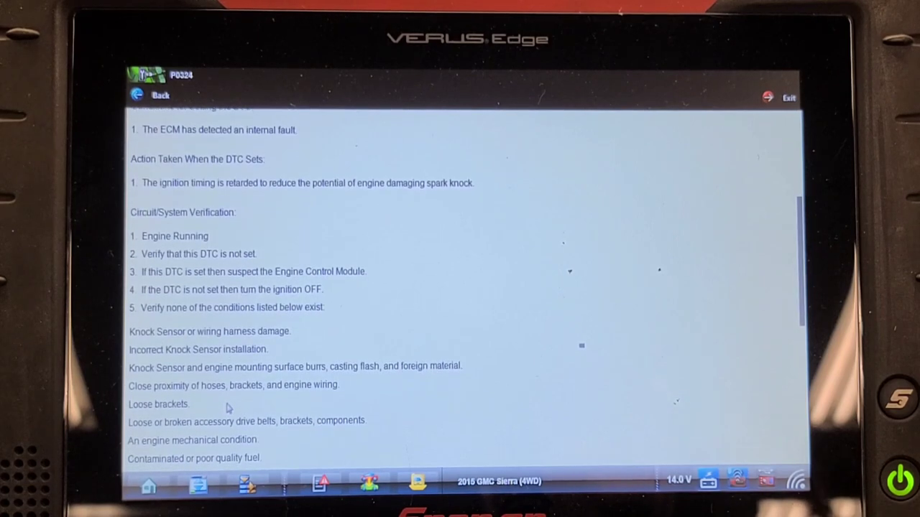
scroll("up", 3)
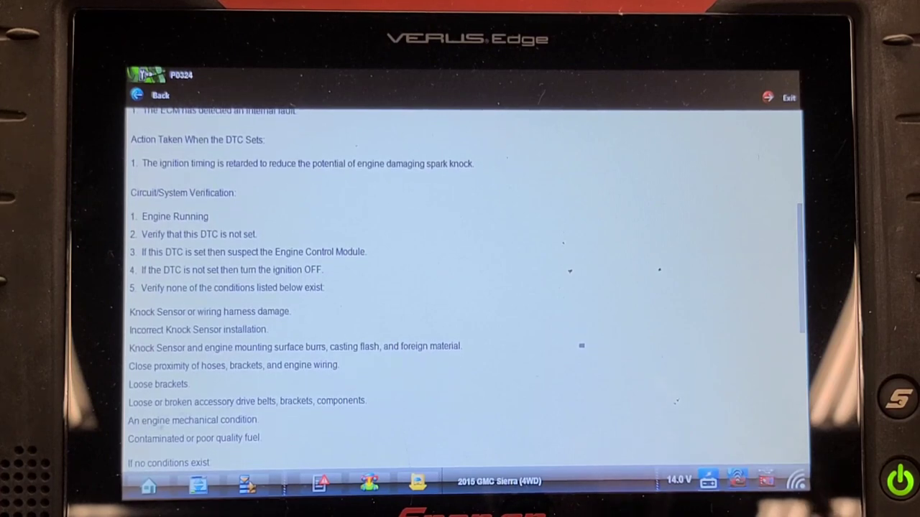
scroll("up", 3)
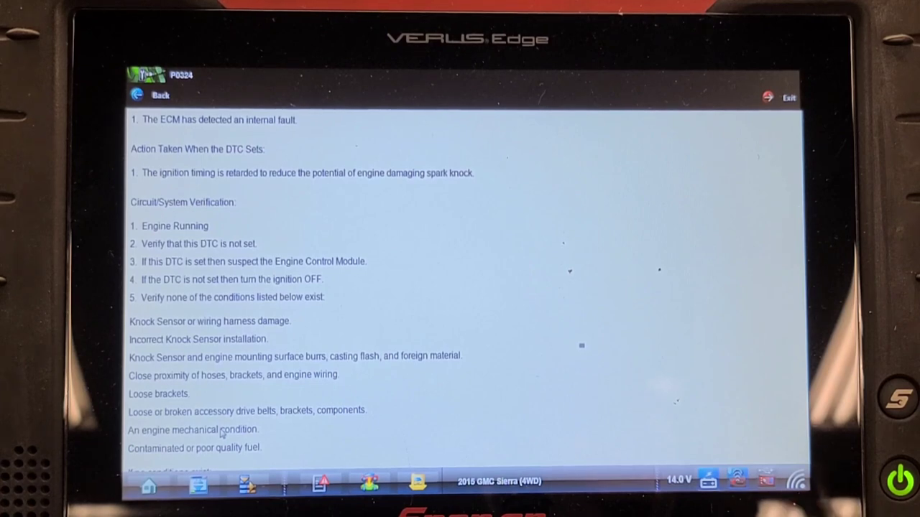
scroll("down", 3)
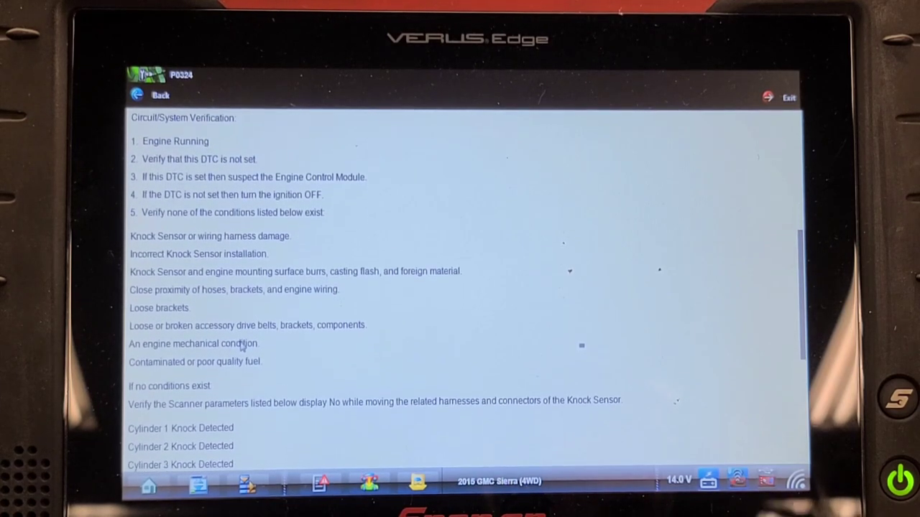
scroll("down", 3)
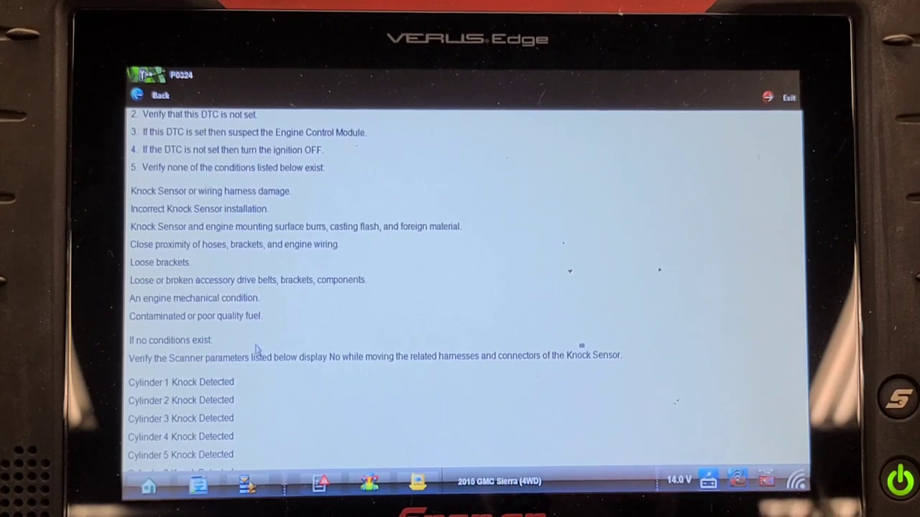
mouse_move(263, 371)
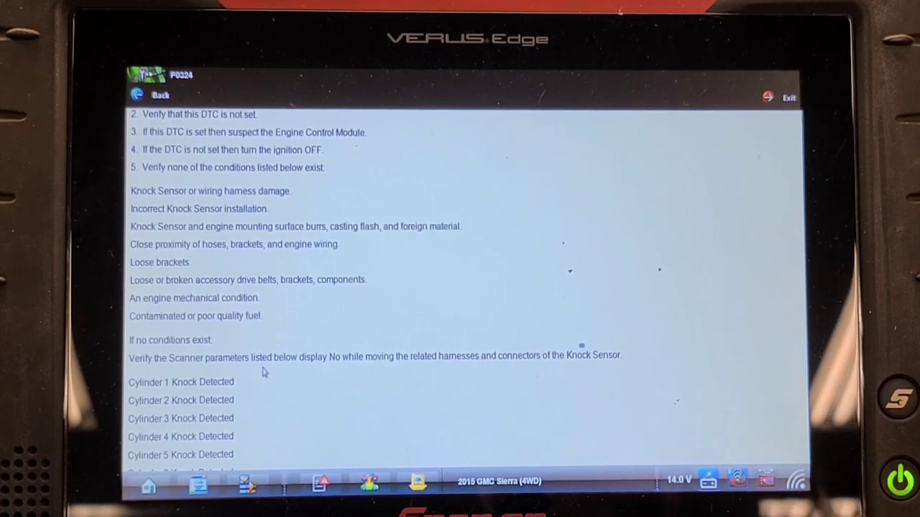
scroll("down", 3)
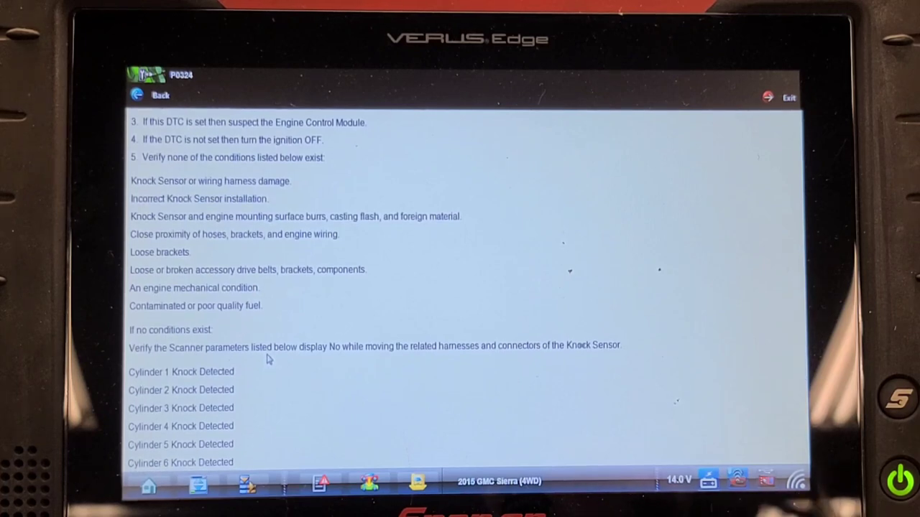
scroll("down", 3)
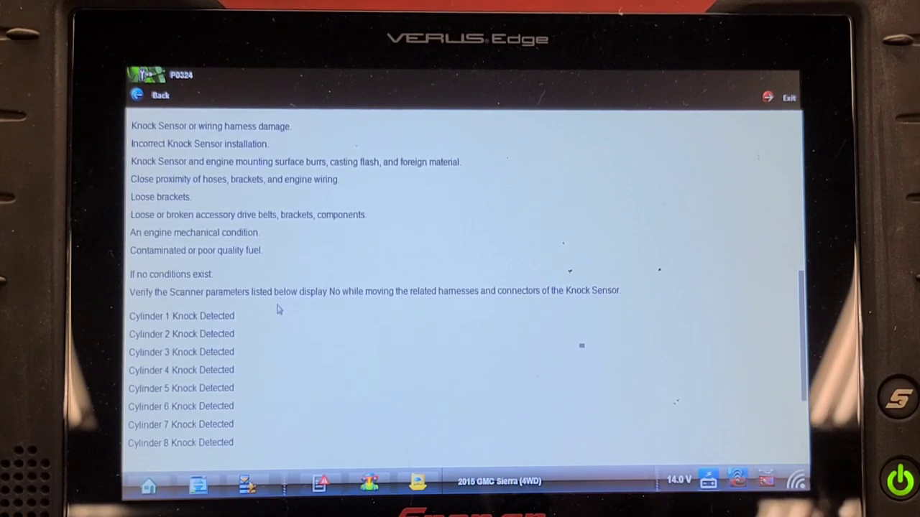
scroll("down", 3)
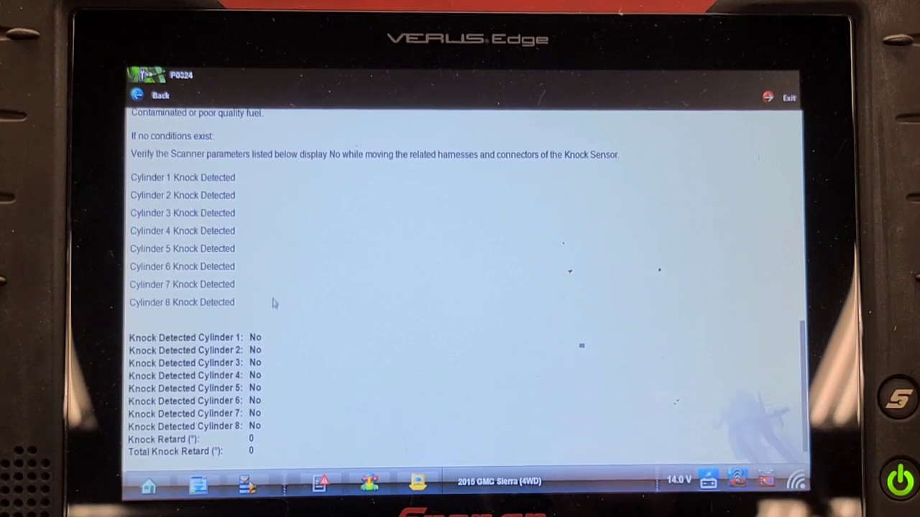
mouse_move(273, 356)
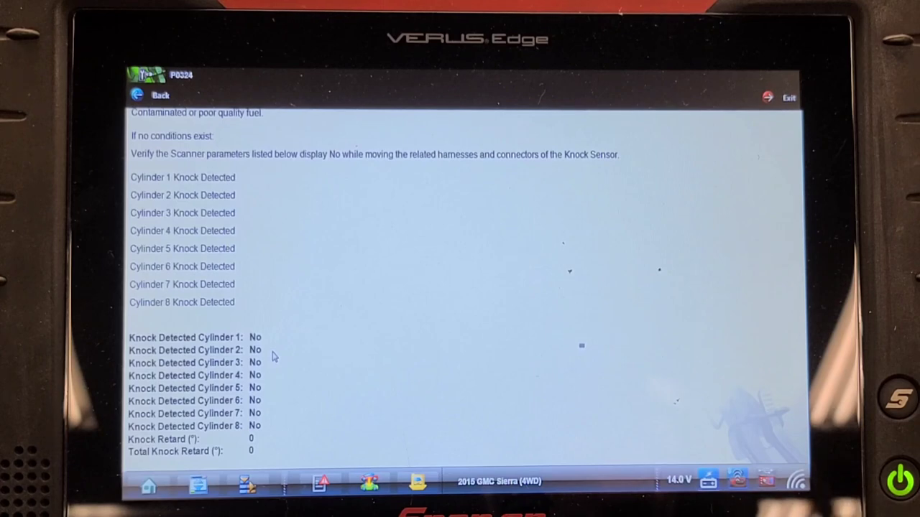
mouse_move(276, 414)
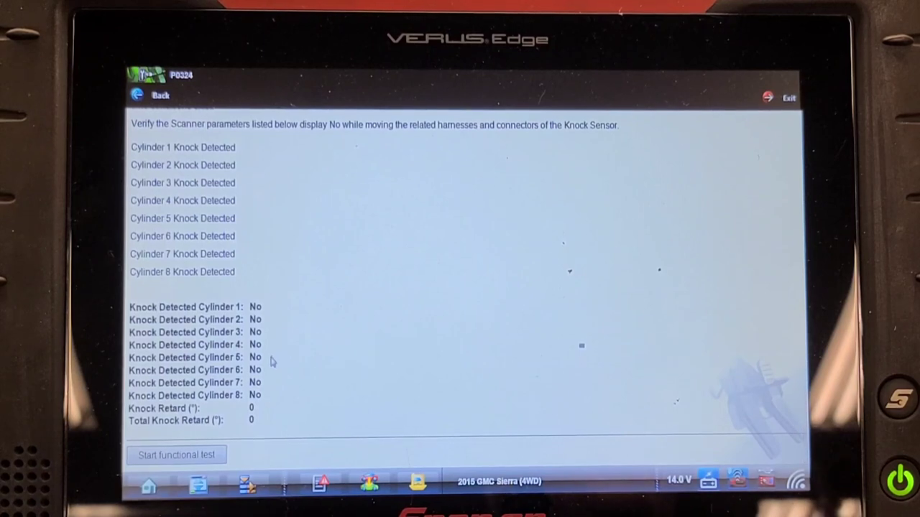
mouse_move(267, 381)
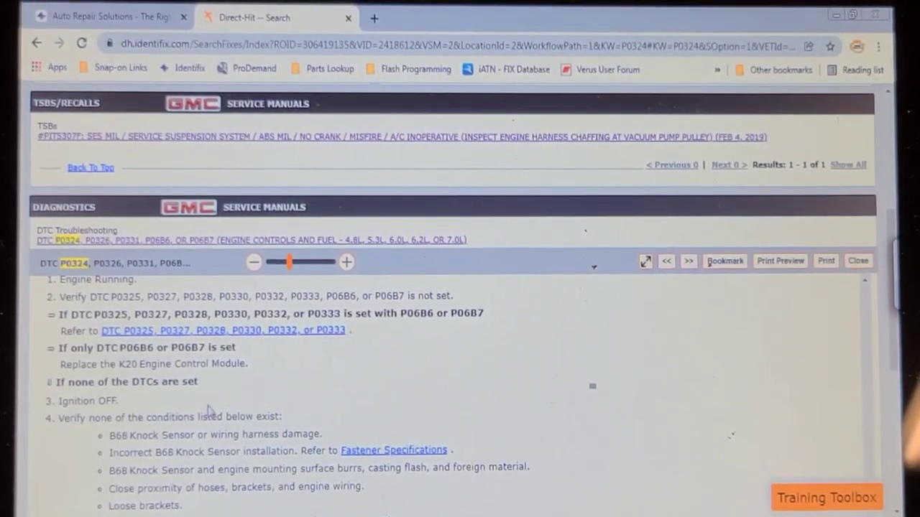
Scroll the P0324 page to step 4 and highlight 'An engine mechanical condition' as a cause to verify
scroll("down", 3)
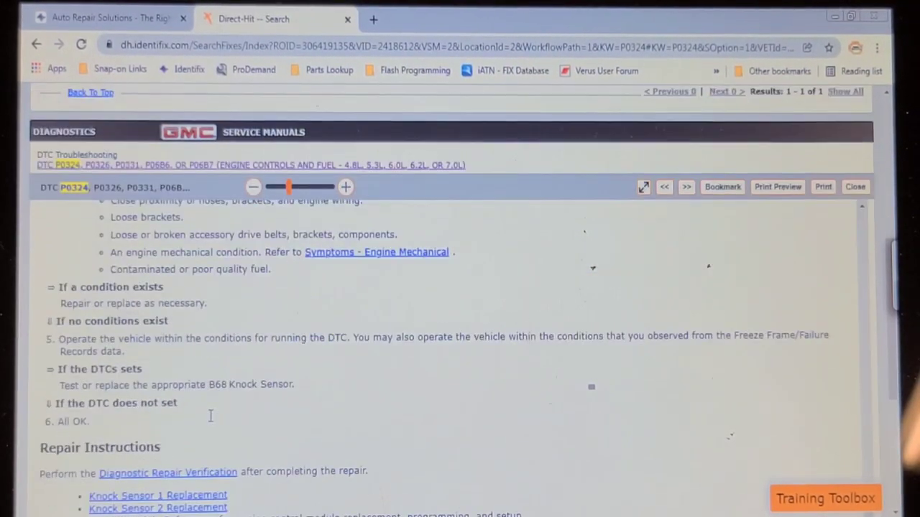
scroll("up", 3)
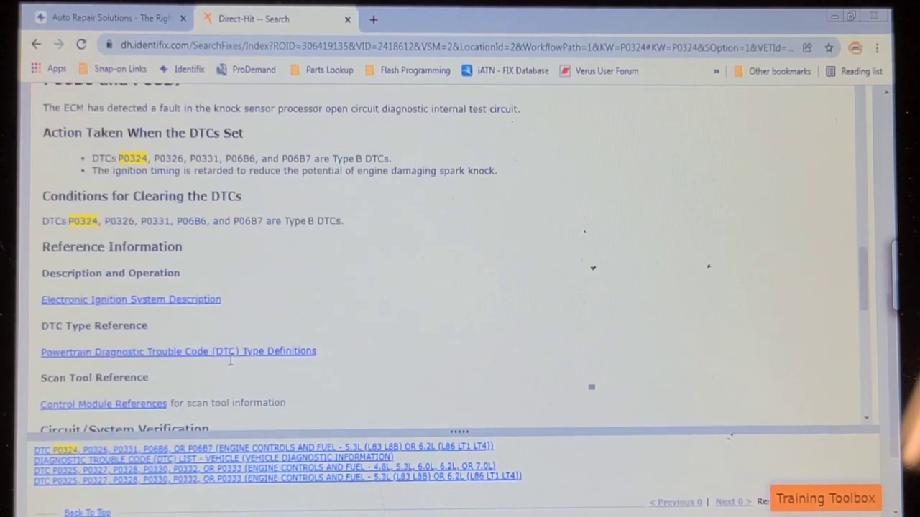
scroll("up", 3)
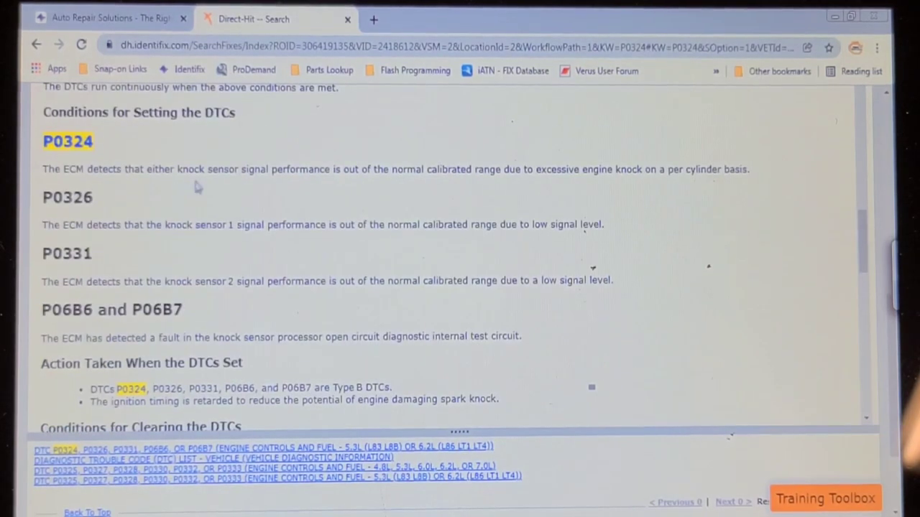
mouse_move(351, 192)
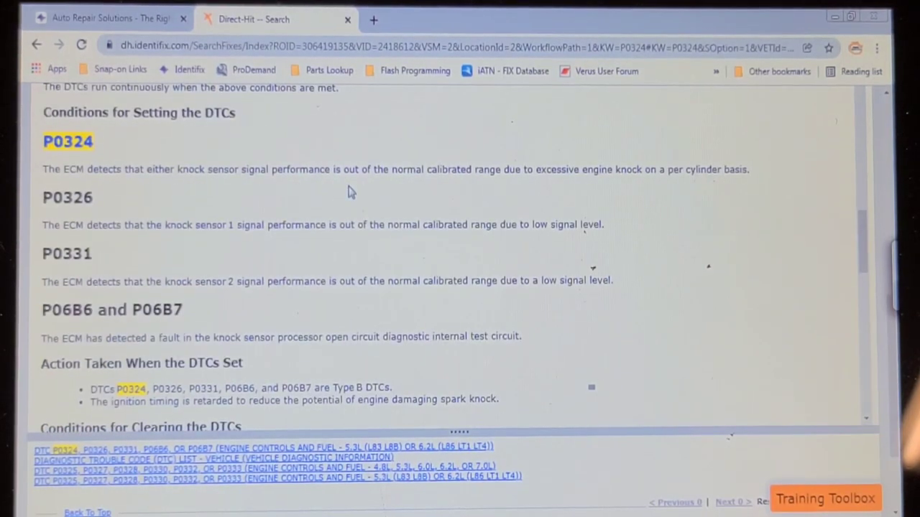
mouse_move(359, 194)
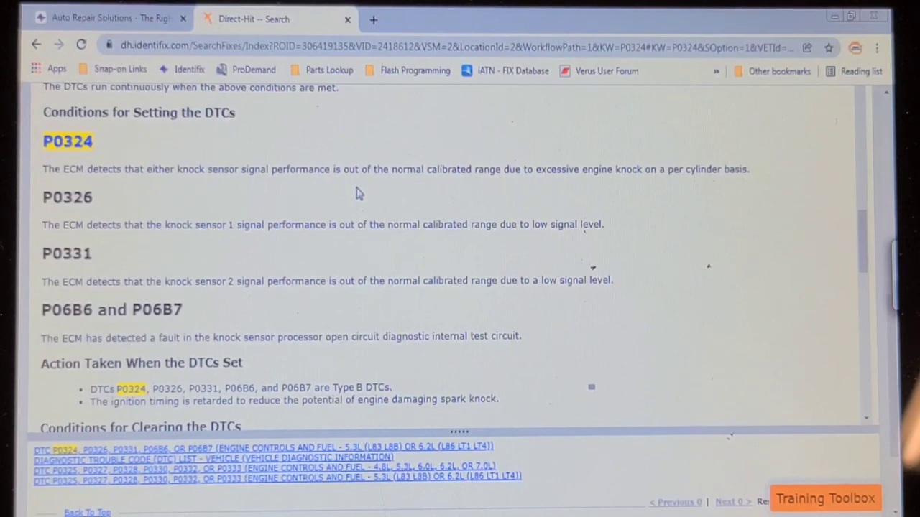
mouse_move(363, 194)
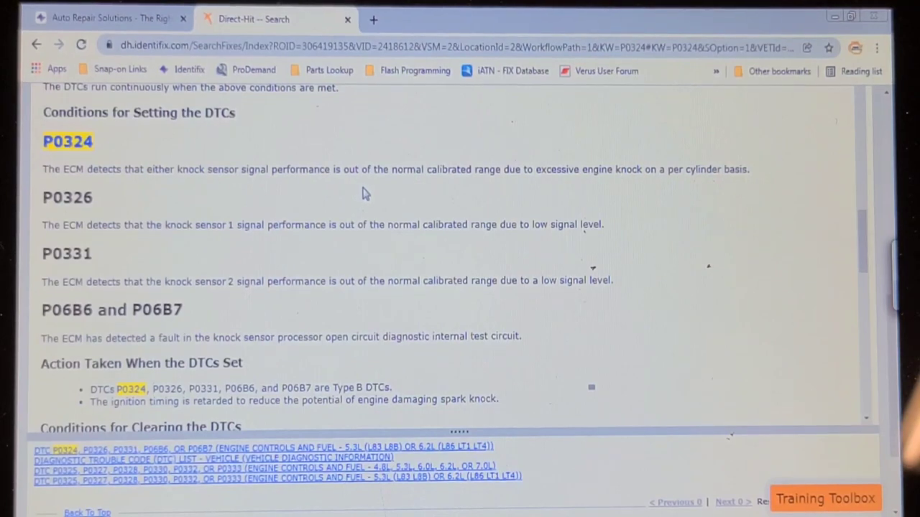
scroll("down", 3)
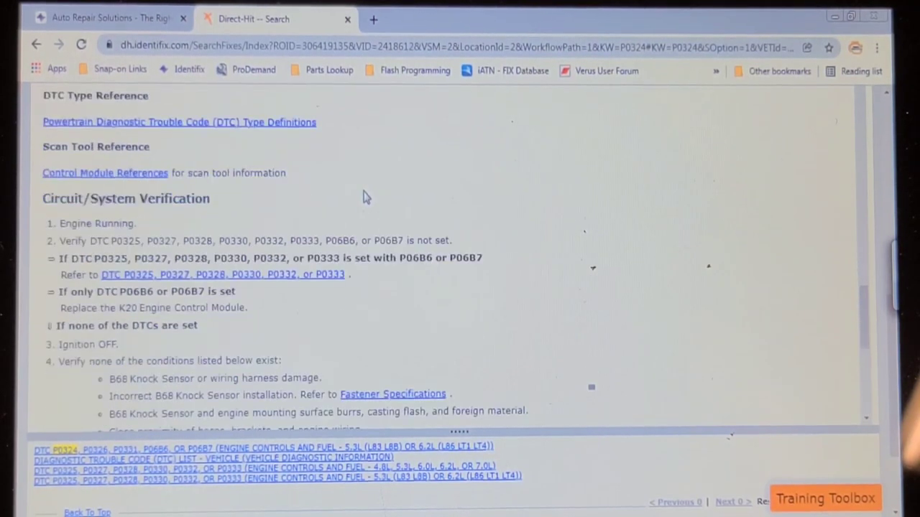
scroll("down", 3)
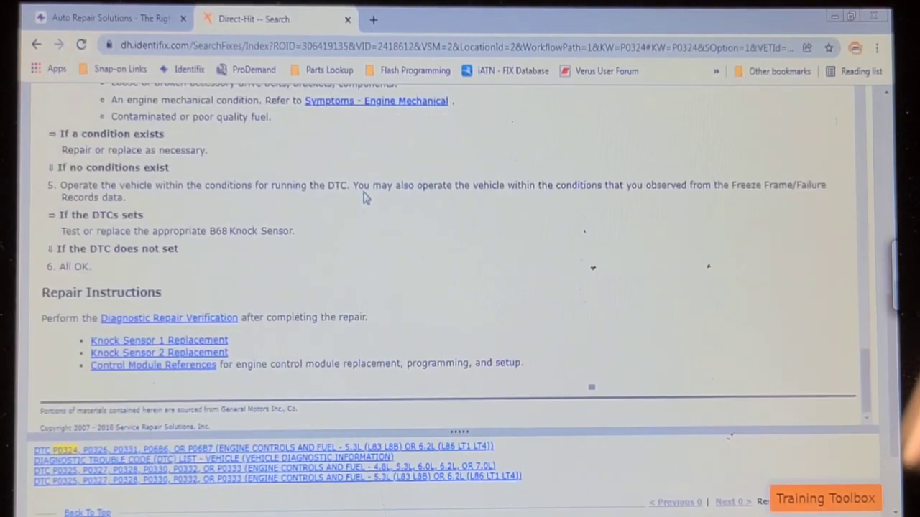
scroll("up", 3)
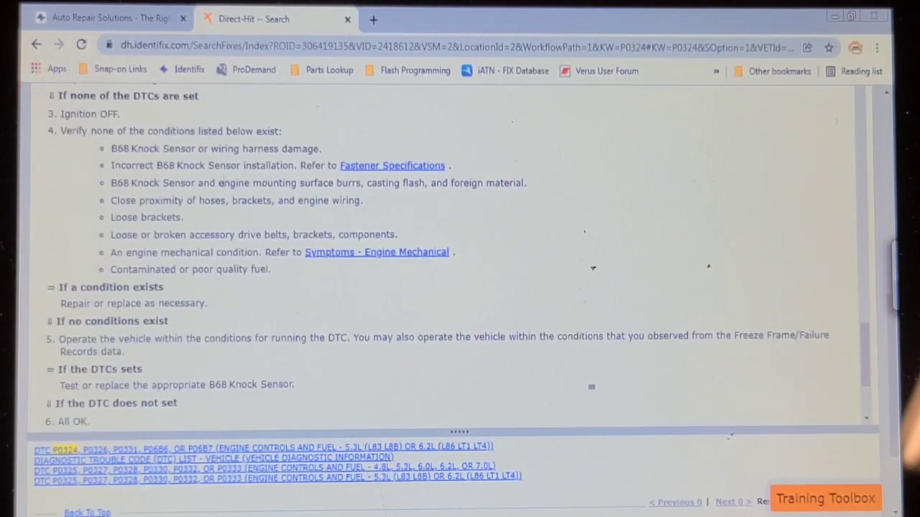
double_click(130, 253)
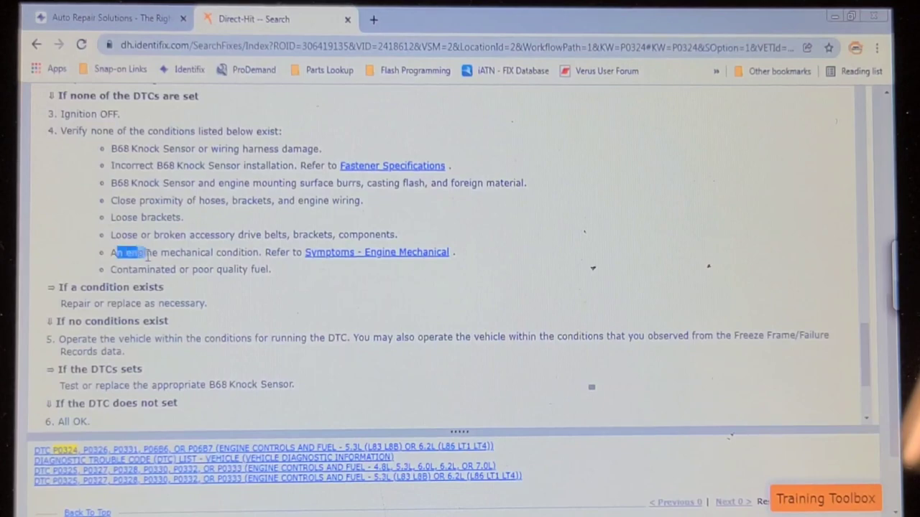
left_click_drag(118, 253, 288, 253)
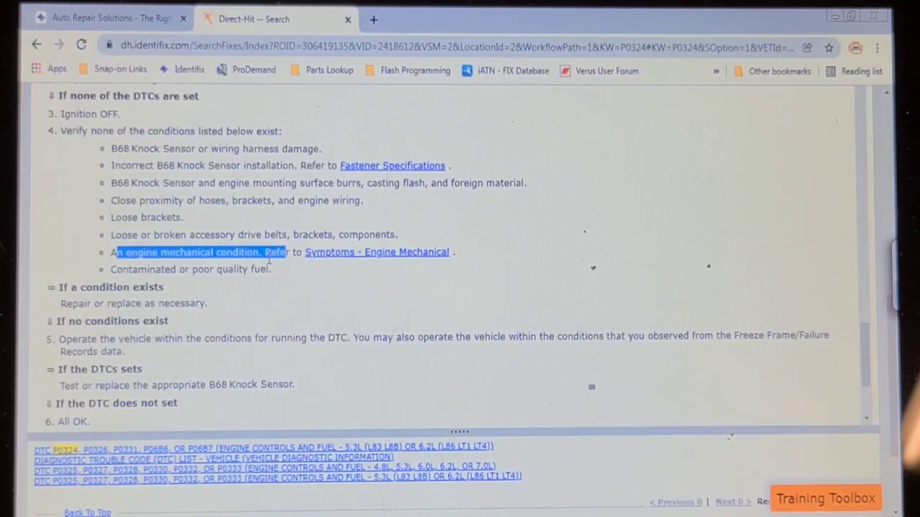
mouse_move(266, 379)
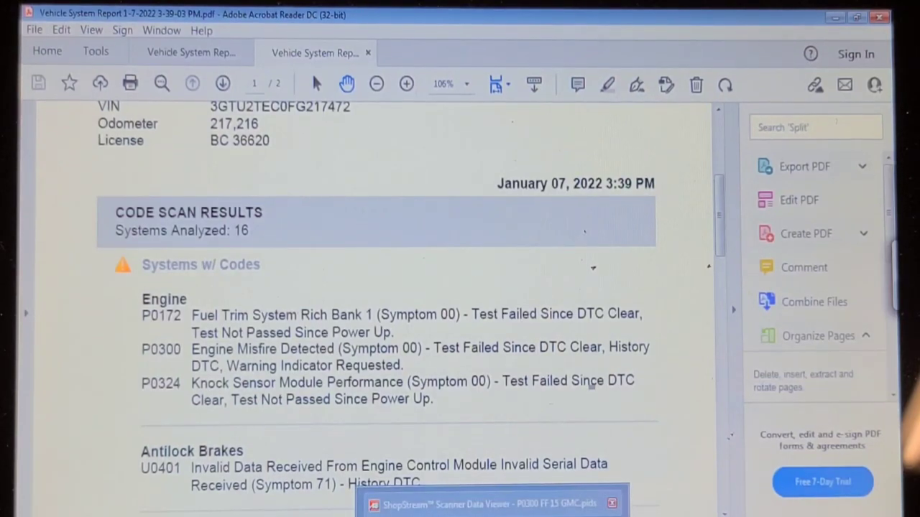
Switch from the Vehicle System Report PDF to the ShopStream Scanner Data Viewer with the P0300 freeze frame
left_click(471, 503)
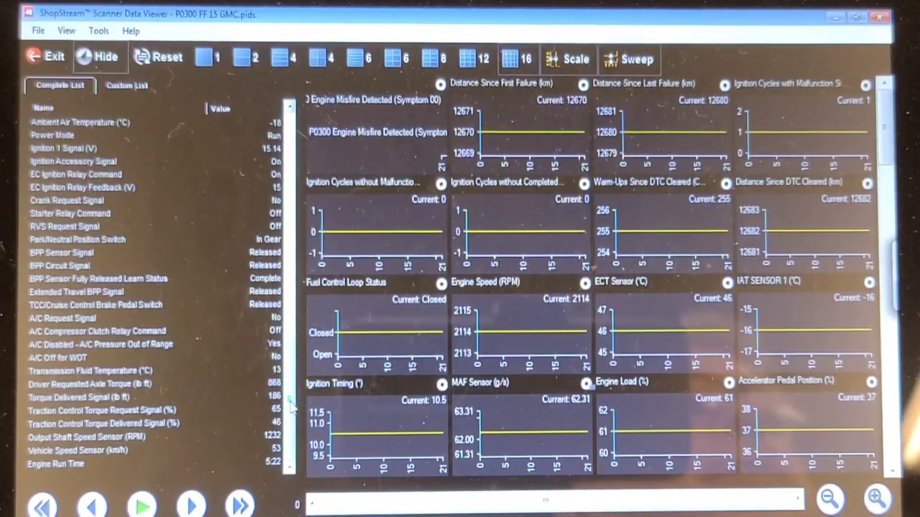
scroll("up", 3)
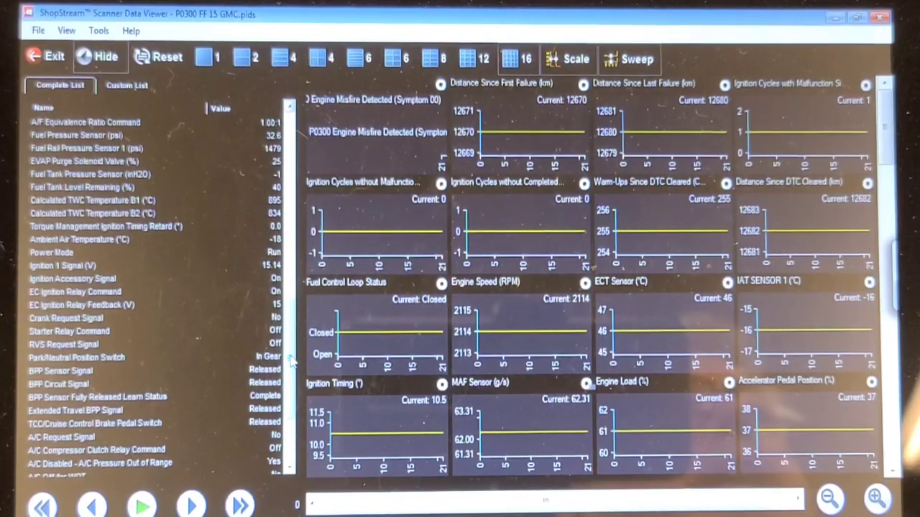
scroll("down", 3)
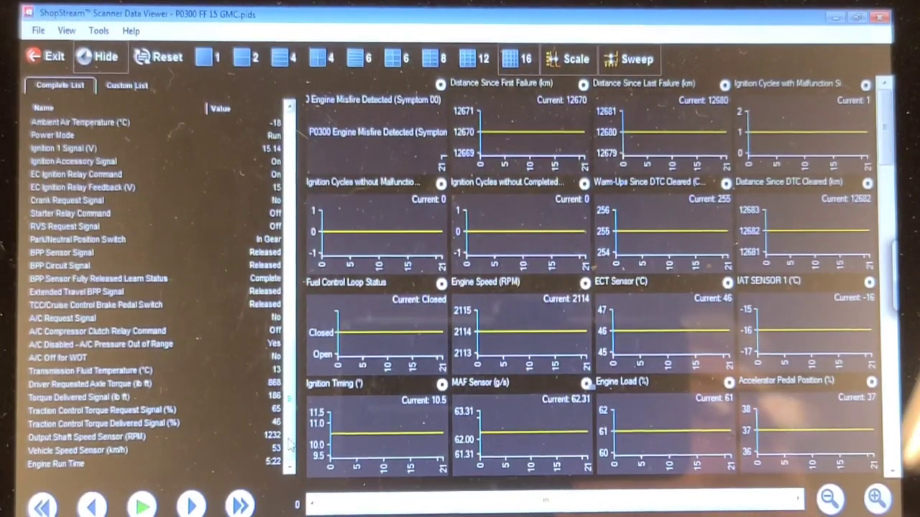
scroll("up", 3)
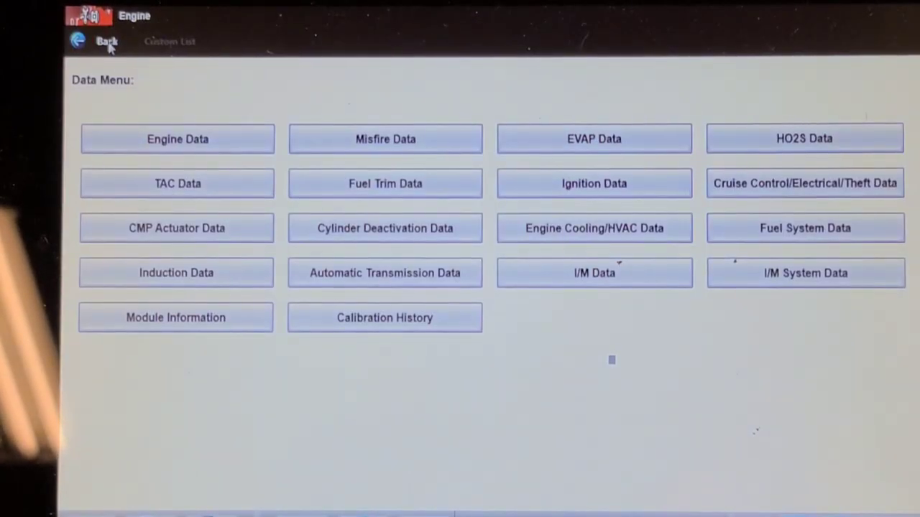
Run the engine DTC Display, confirm No Codes Present, and return to the Codes Menu
left_click(107, 40)
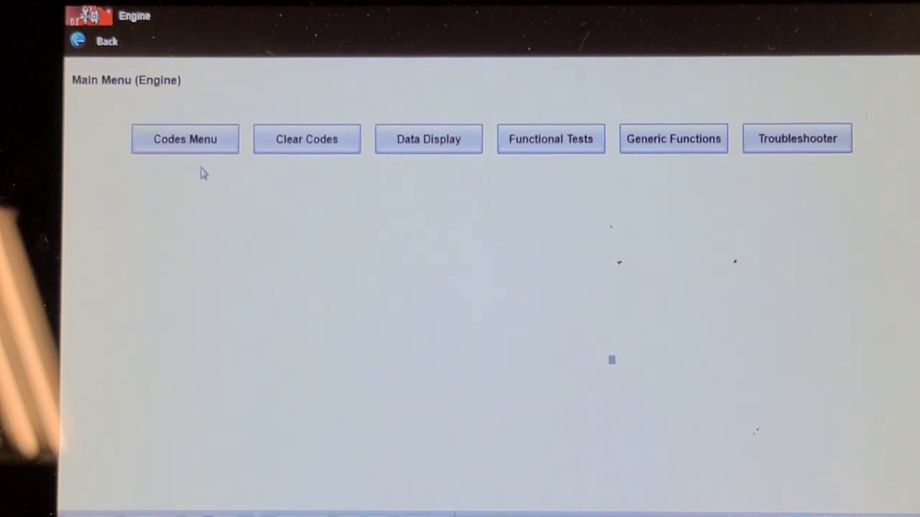
left_click(184, 138)
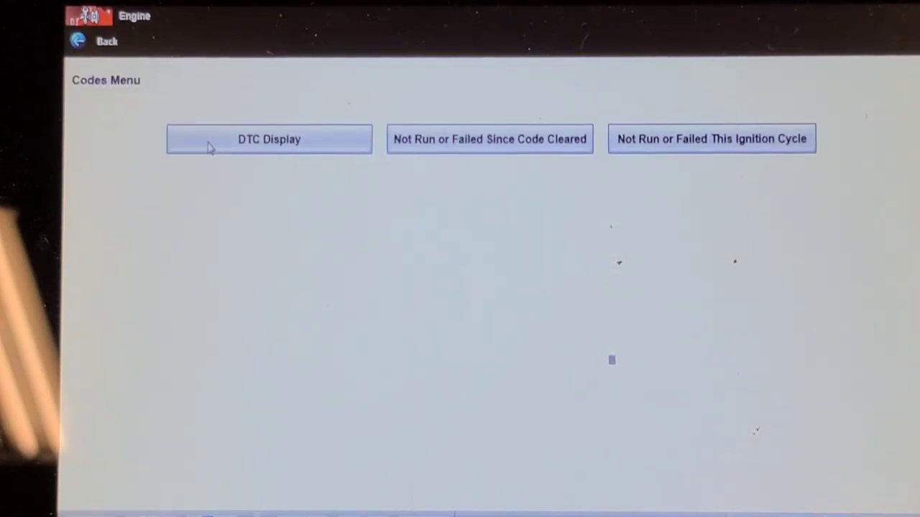
left_click(269, 138)
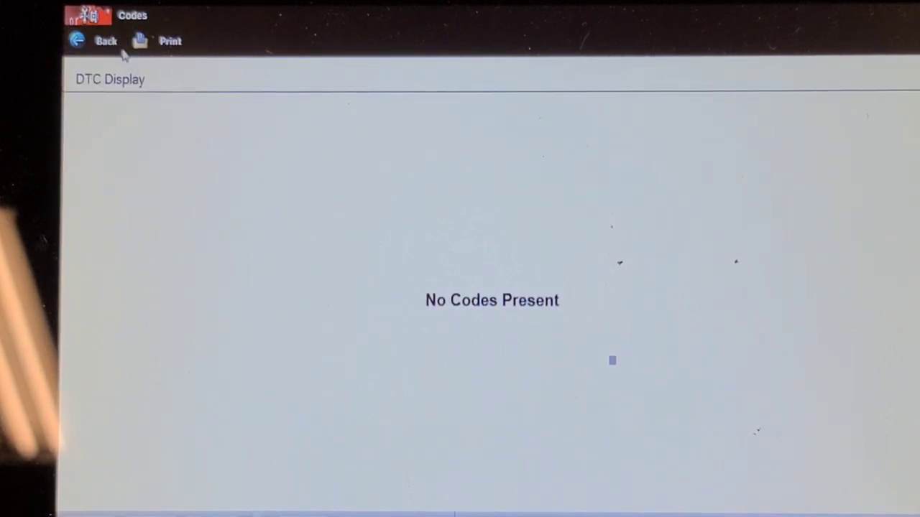
left_click(106, 41)
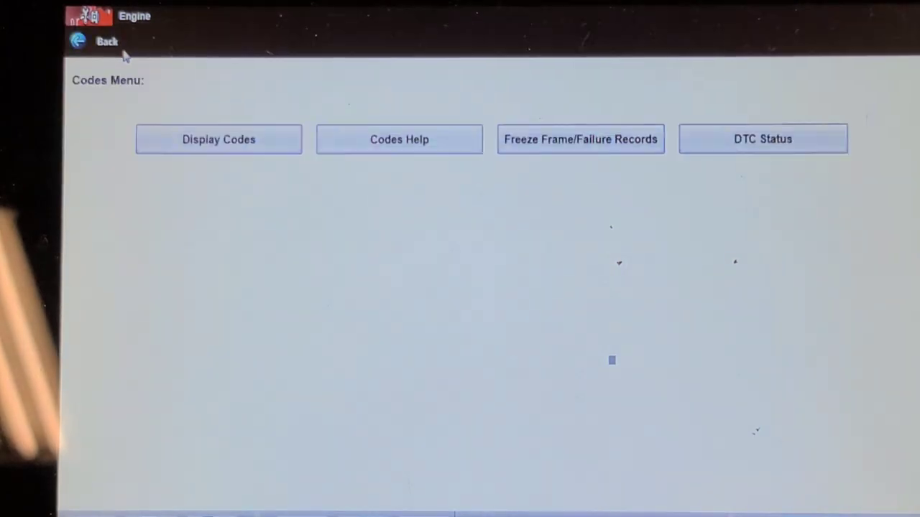